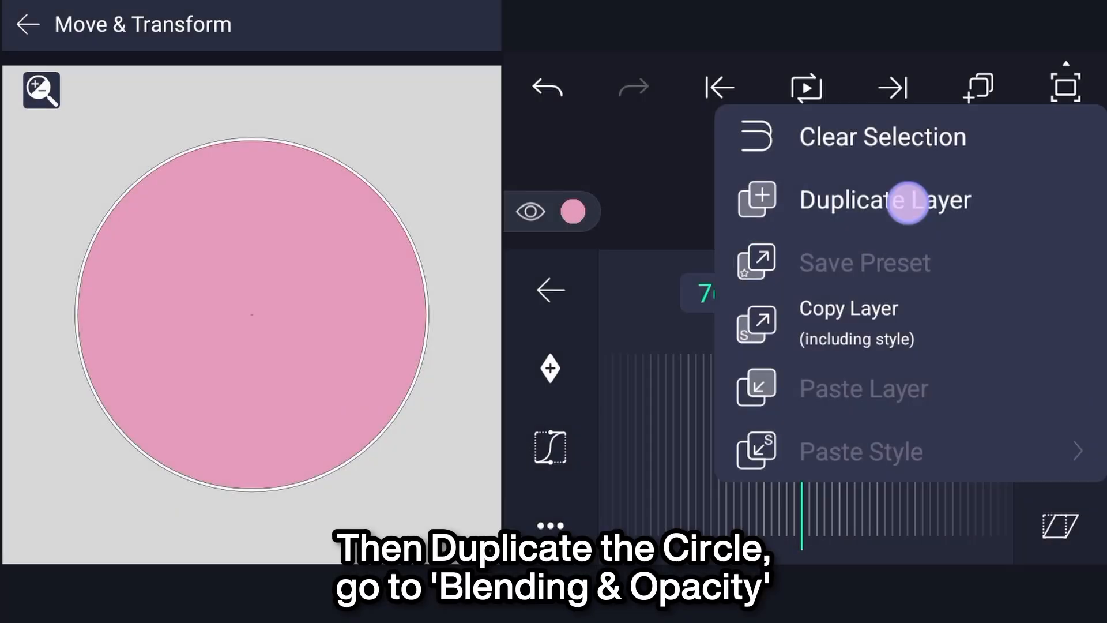
Duplicate the circle, set the copy to Exclude blending, and colour the ring orange.
click(885, 200)
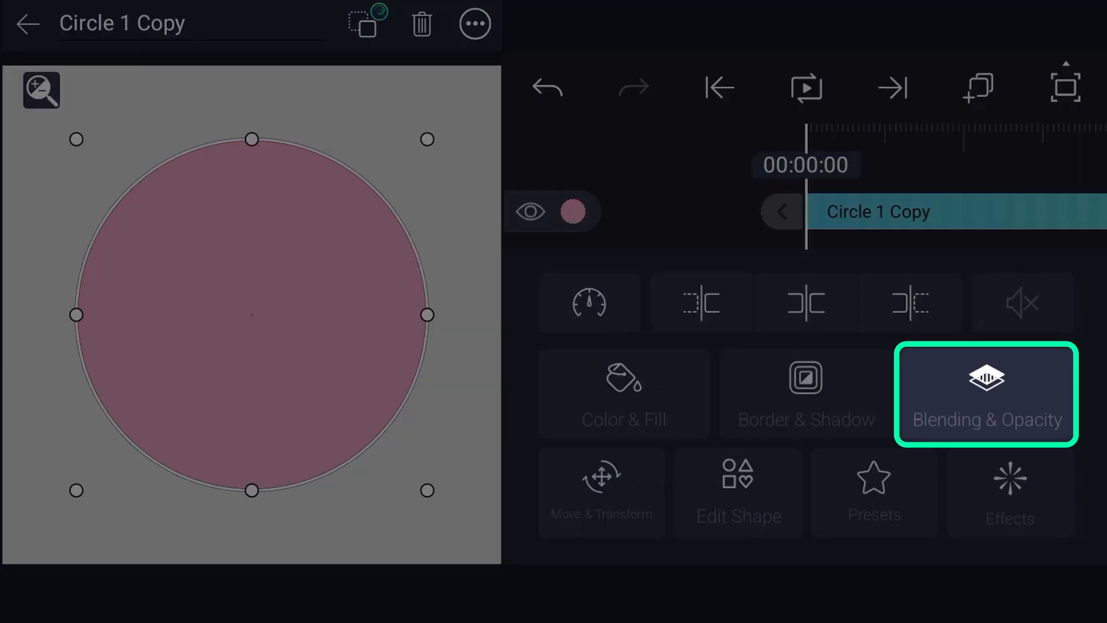
click(985, 394)
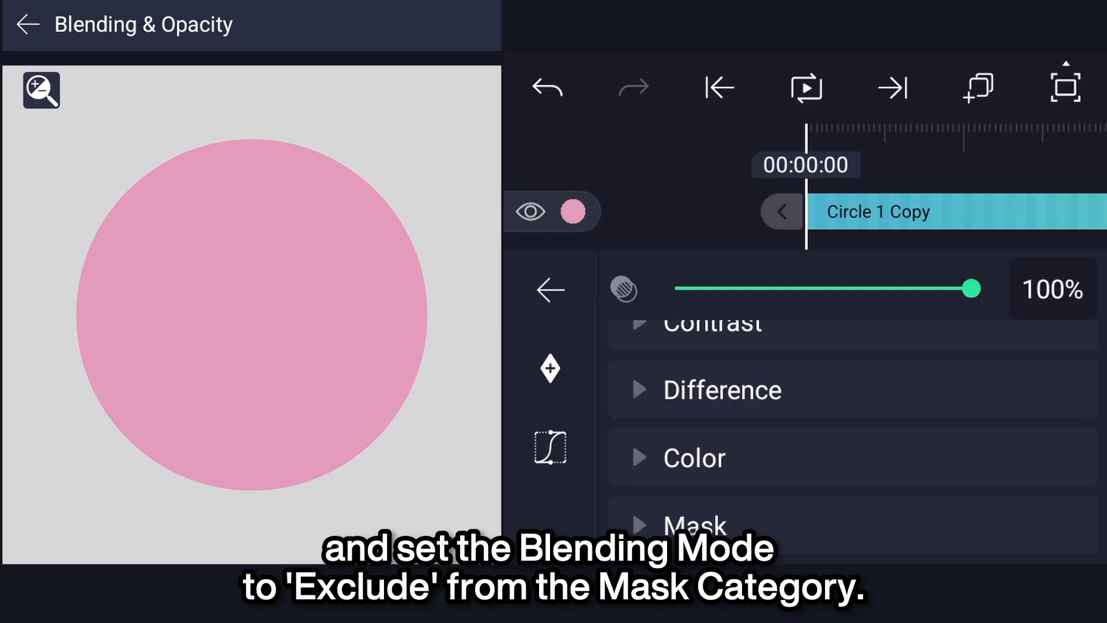
click(749, 471)
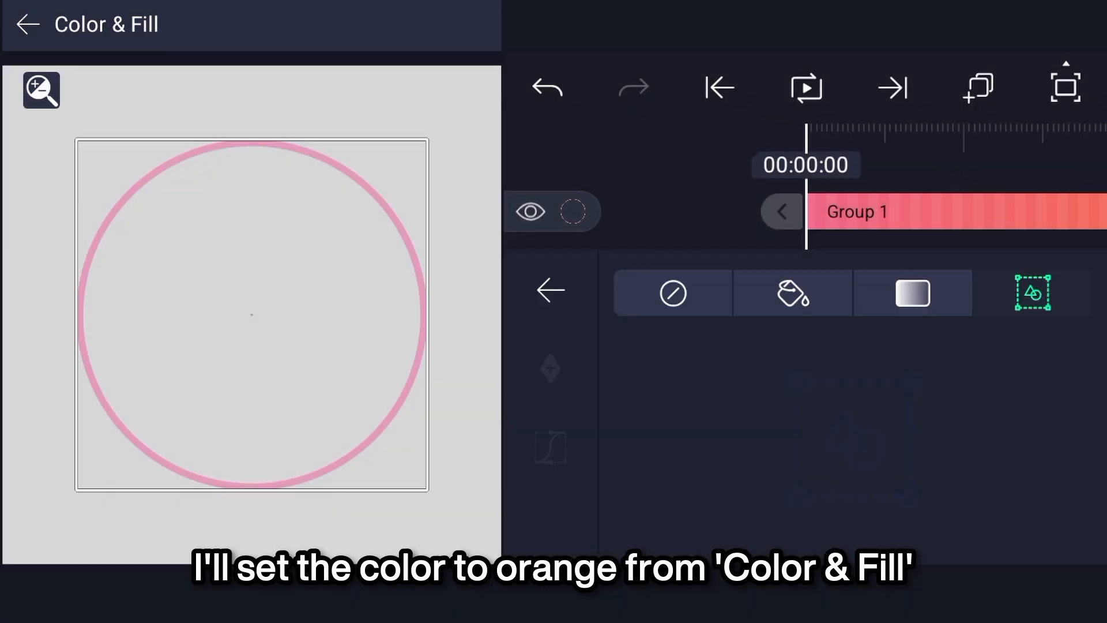
click(793, 293)
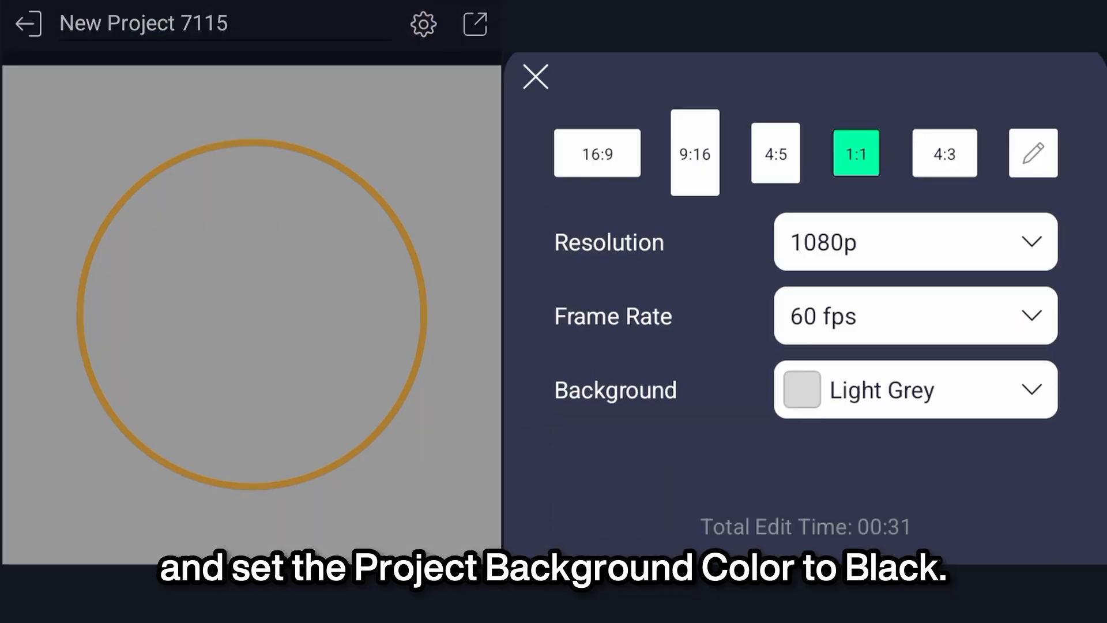
Set a black background and tune Roughen Edges Strength, Detail, Evolution and Seed for fiery edges.
click(534, 76)
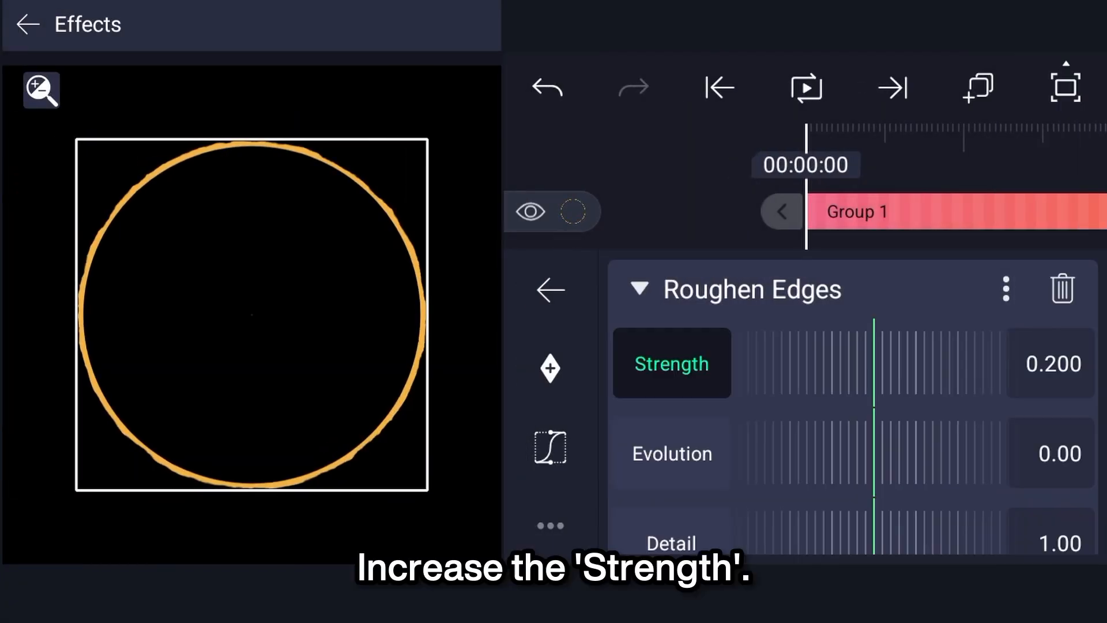
drag(872, 346, 808, 340)
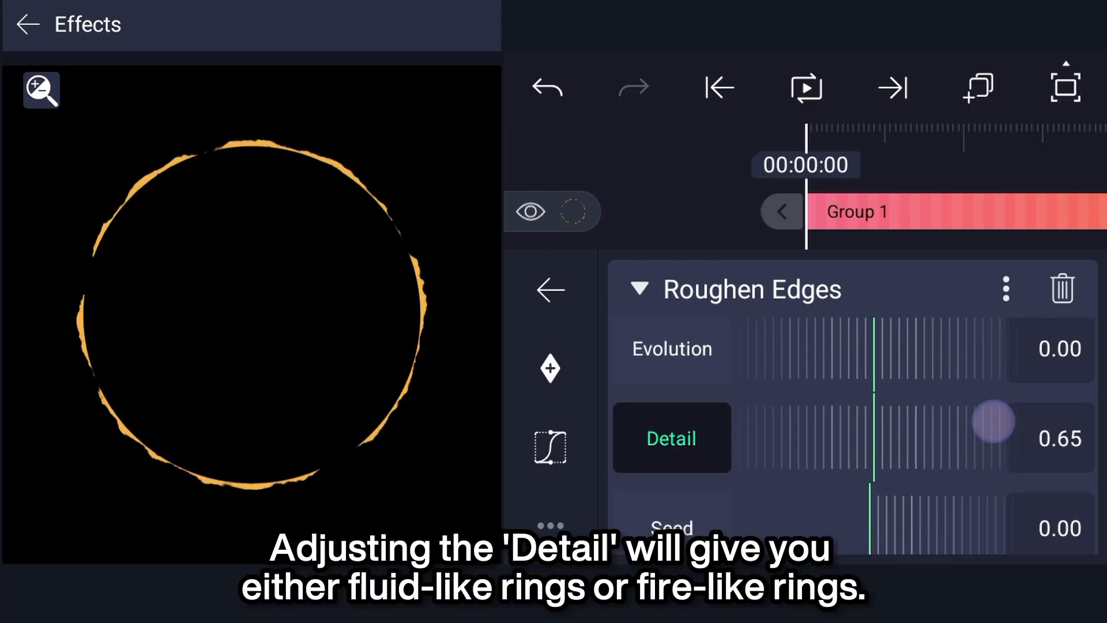
drag(994, 438, 755, 438)
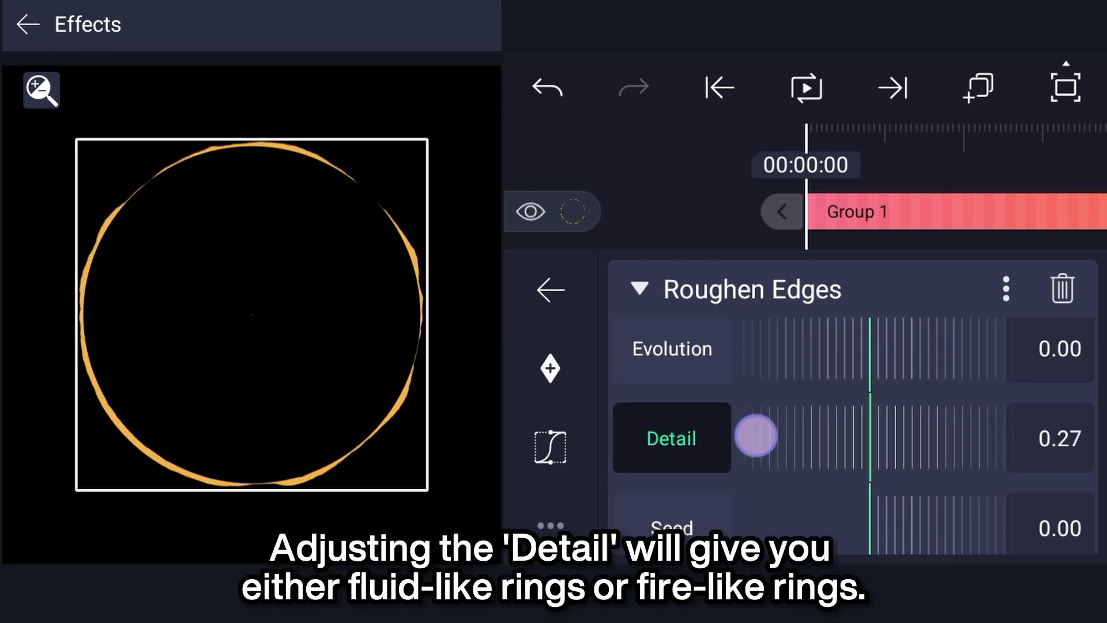
drag(755, 437, 840, 427)
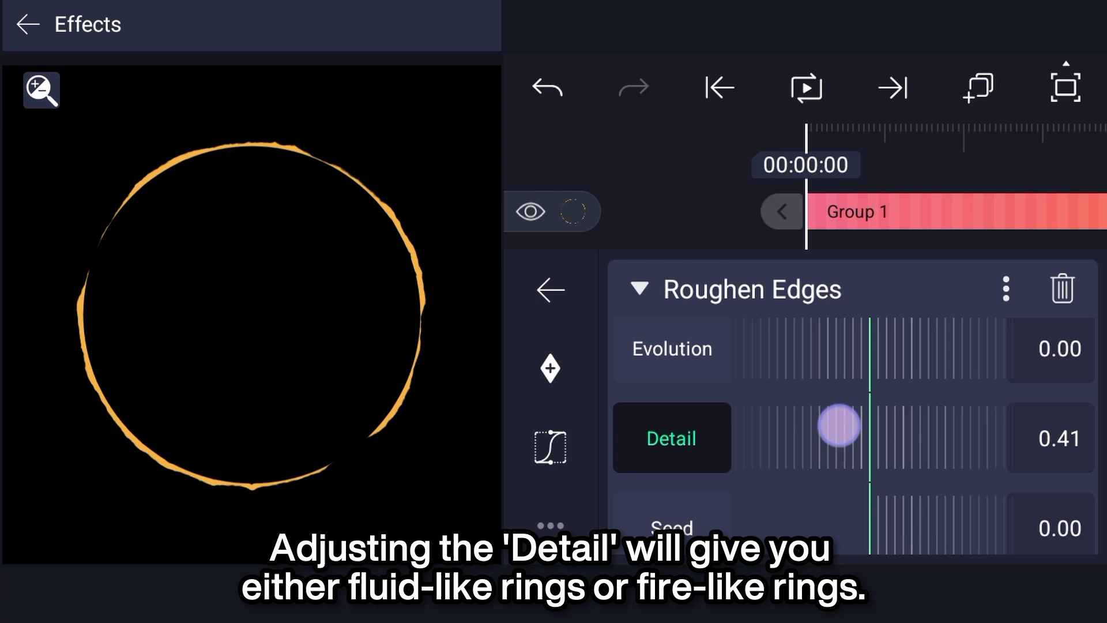
drag(839, 425, 945, 418)
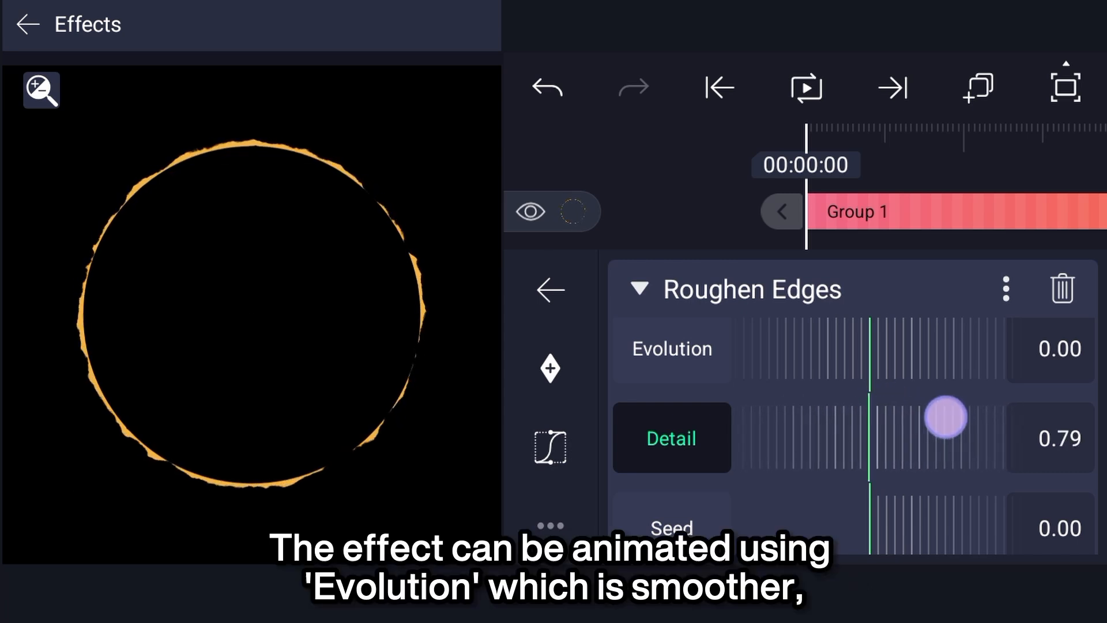
click(671, 349)
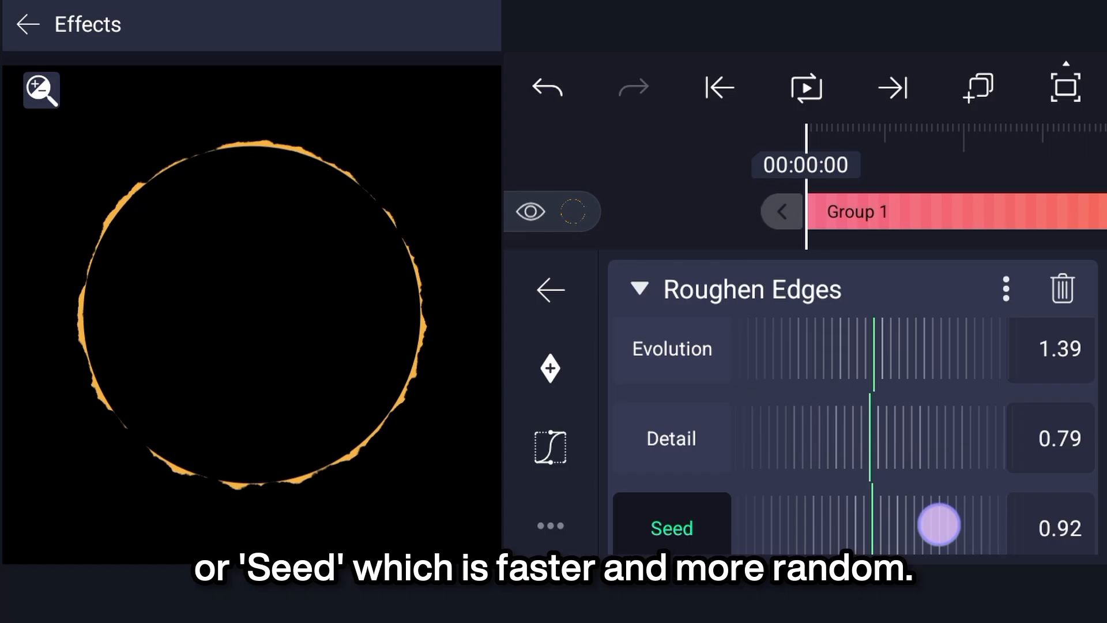
drag(940, 525, 989, 474)
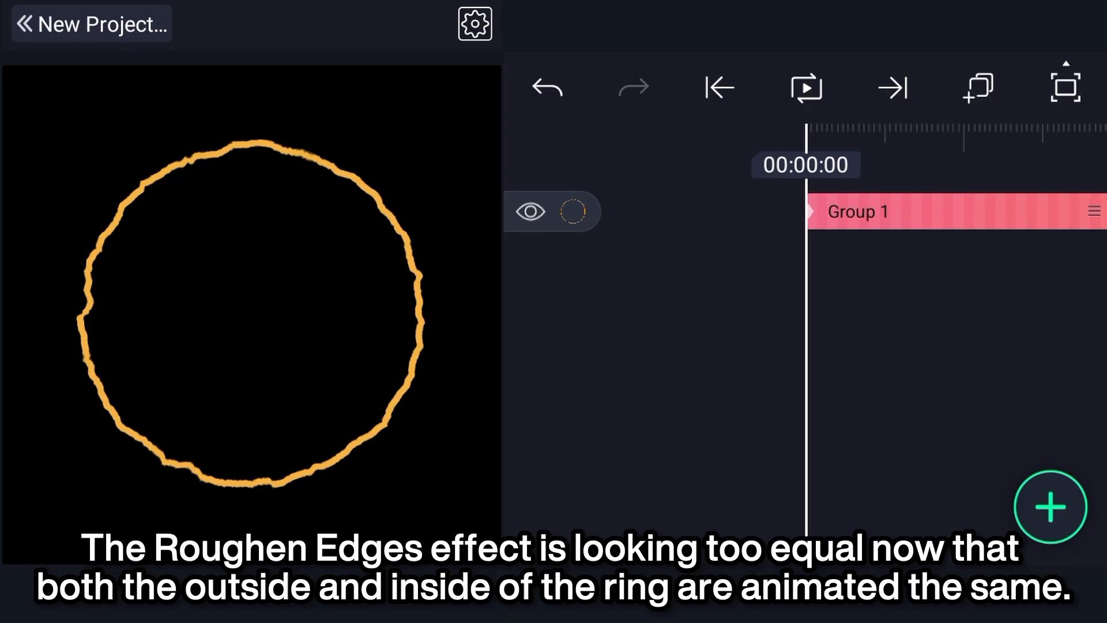
click(1051, 506)
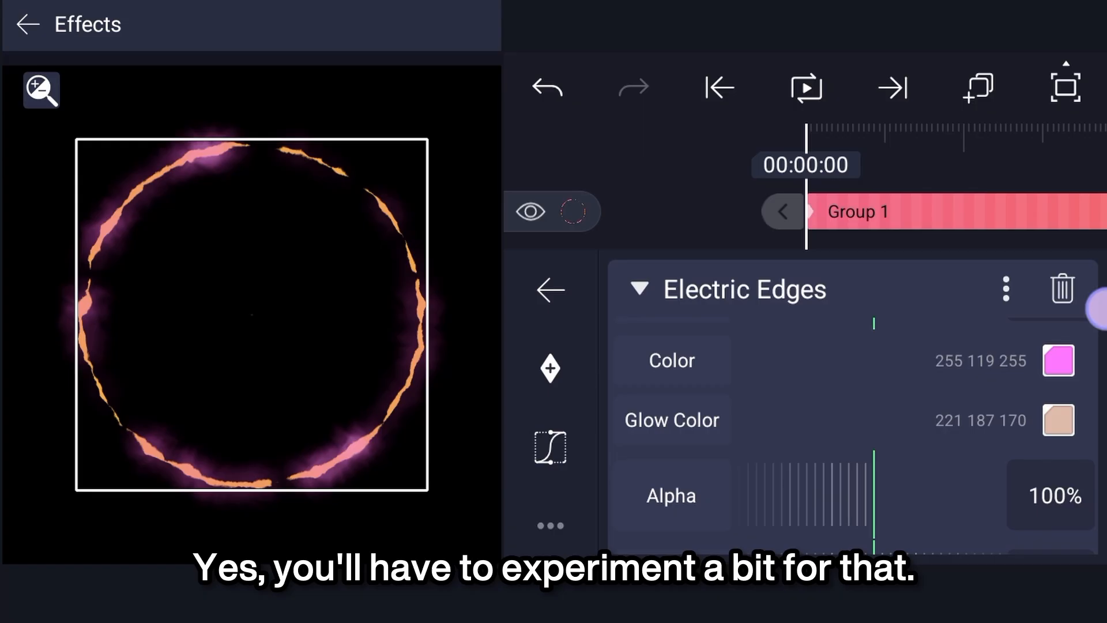
Colour Electric Edges orange, enable Render Contours, and raise the contour shine Count.
click(1058, 360)
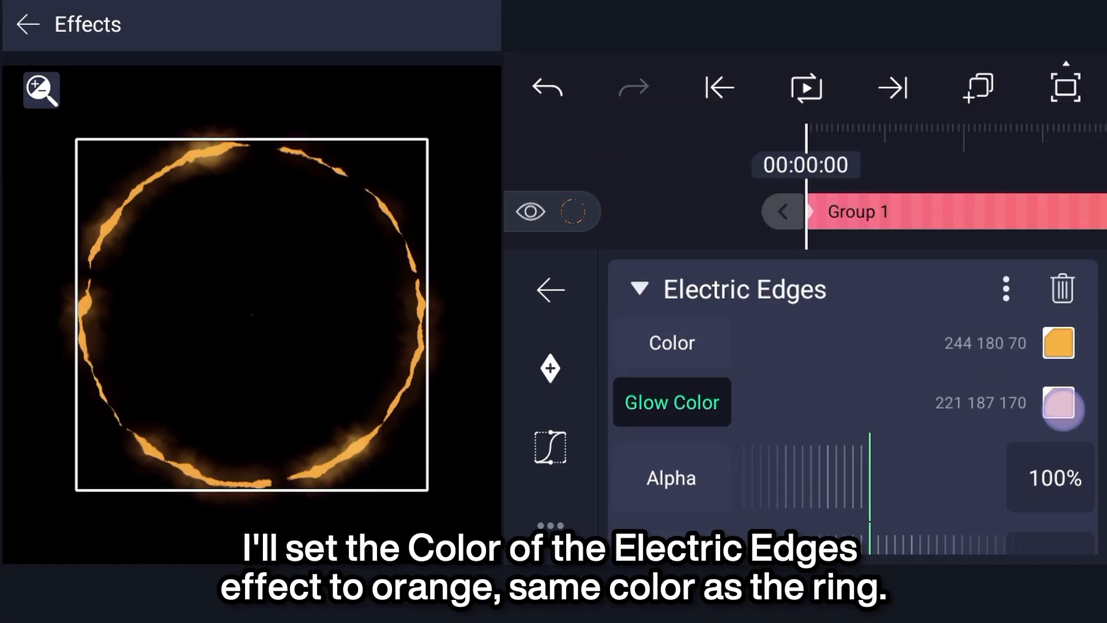
scroll(down, 3)
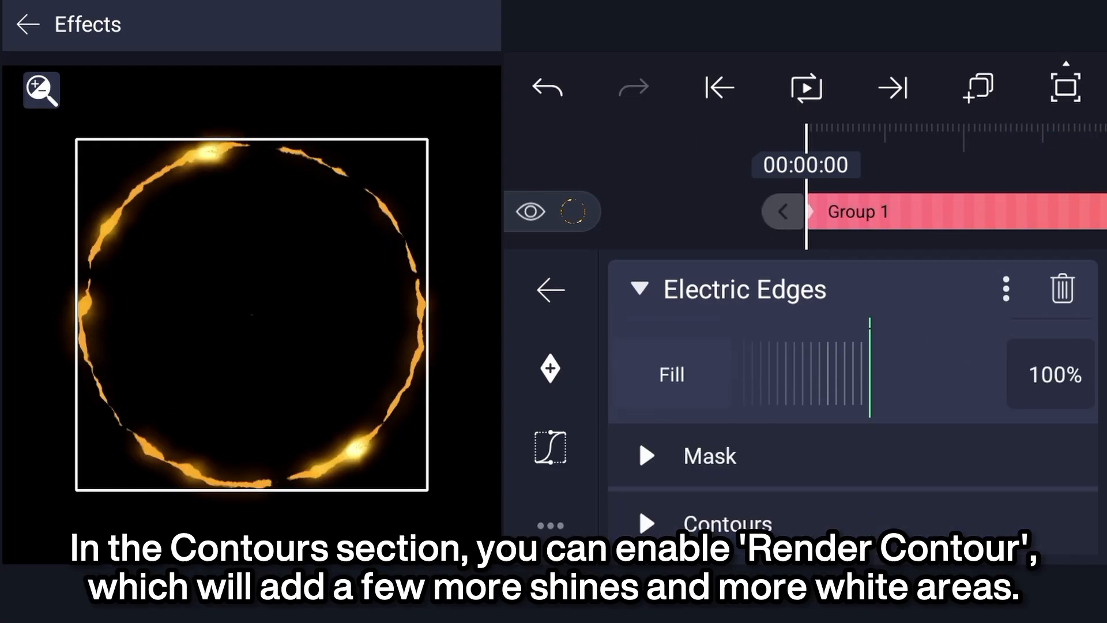
click(1052, 335)
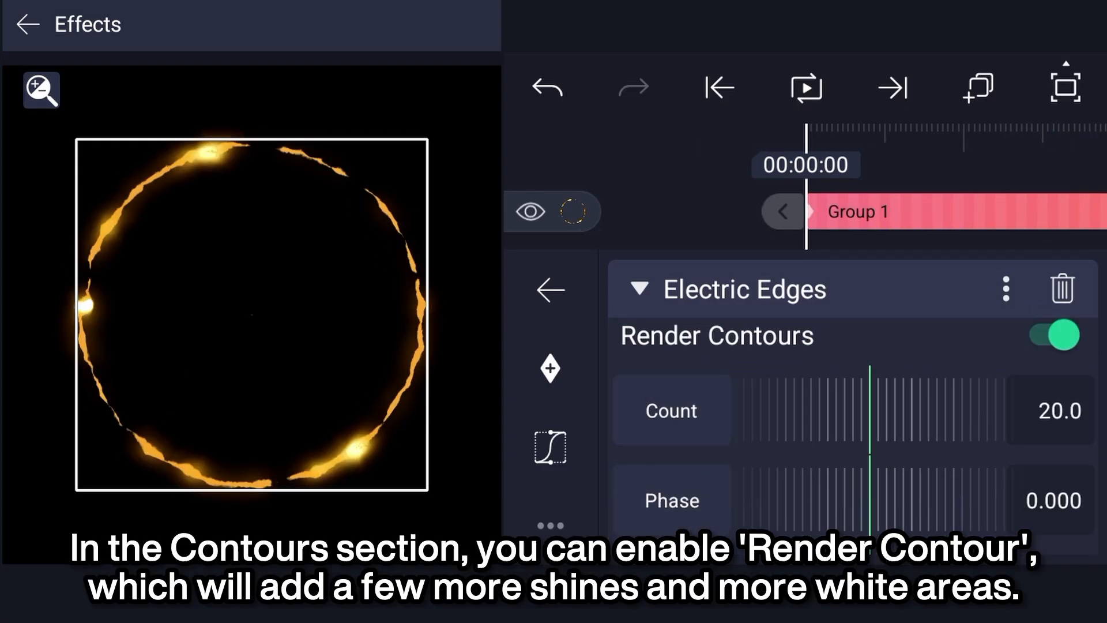
click(1053, 335)
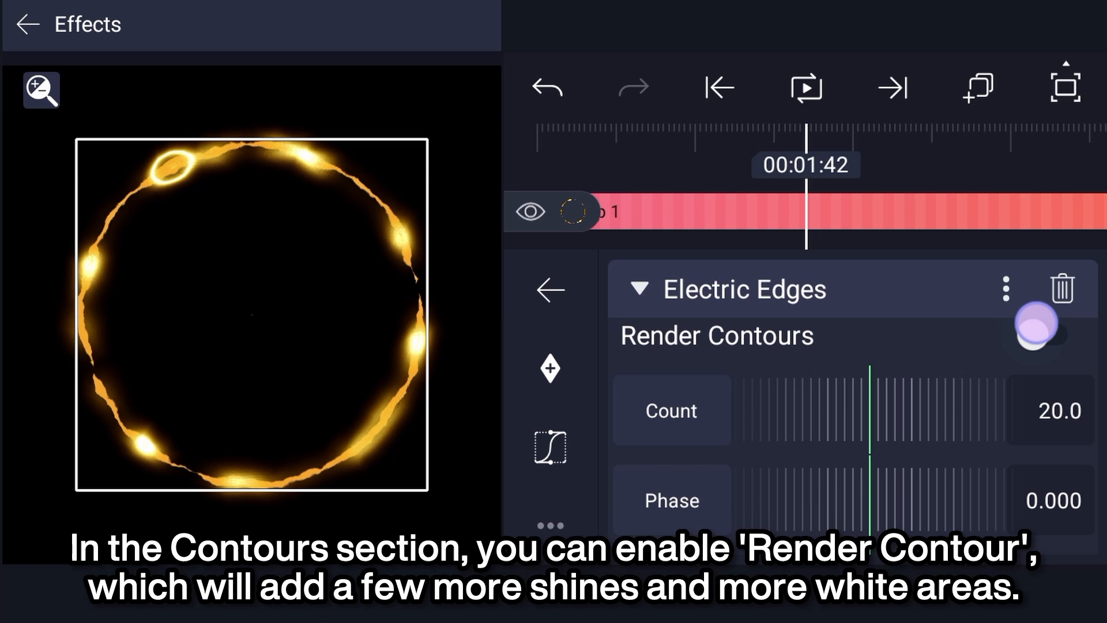
click(1052, 335)
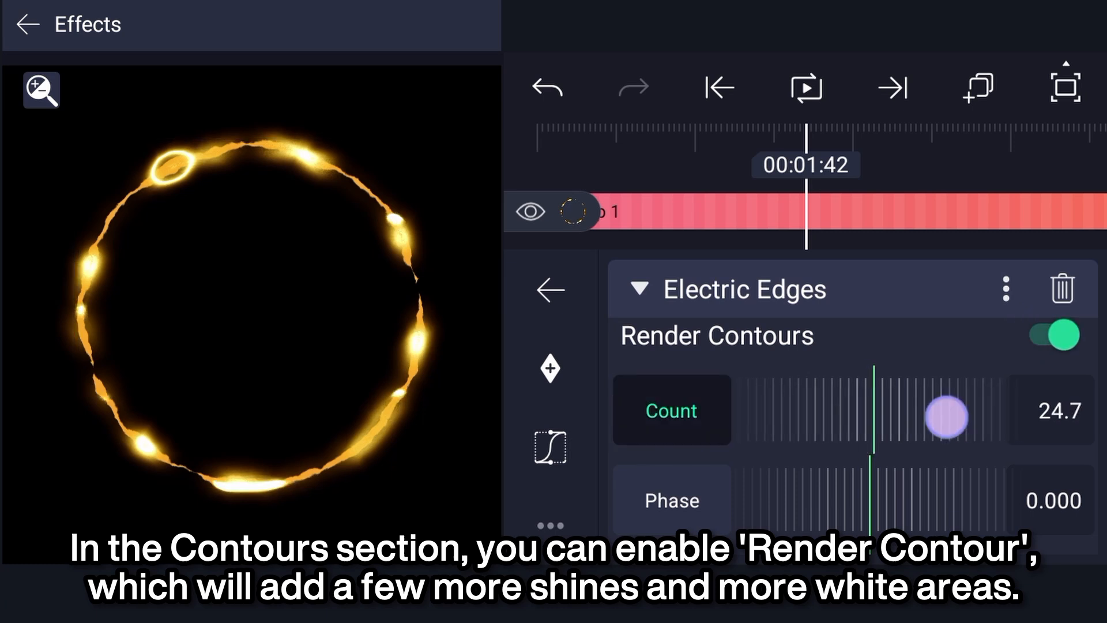
drag(945, 416, 934, 406)
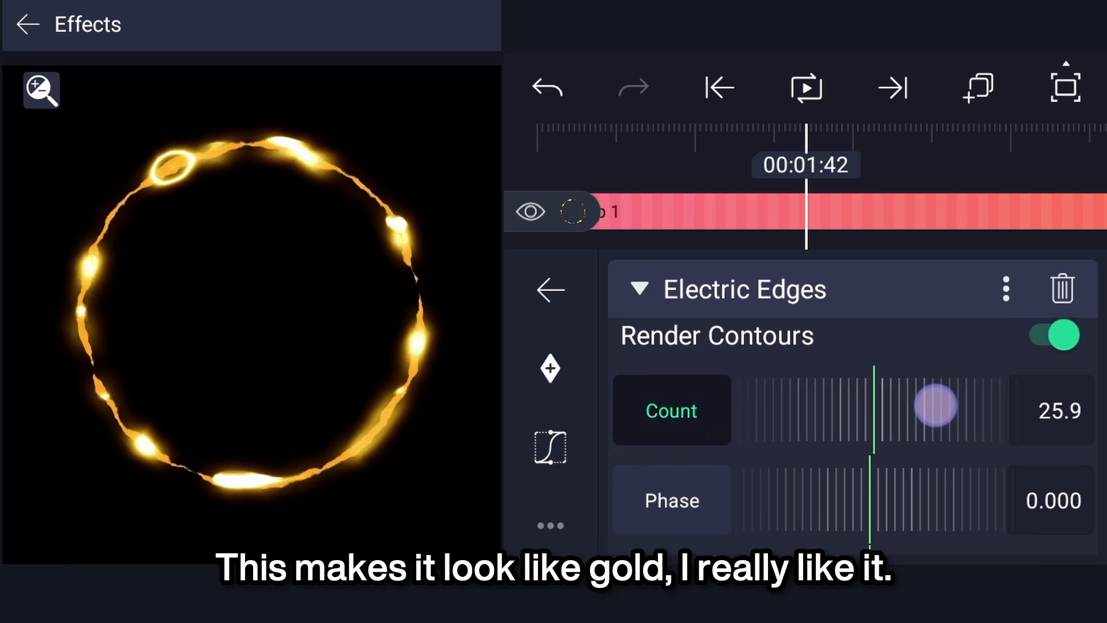
click(805, 88)
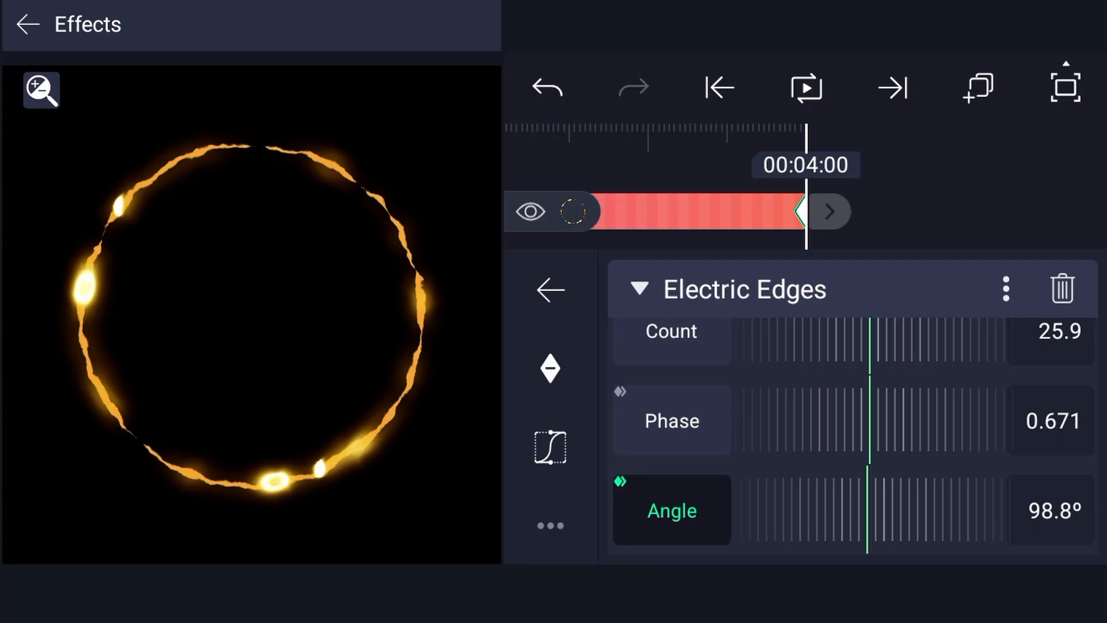
click(804, 87)
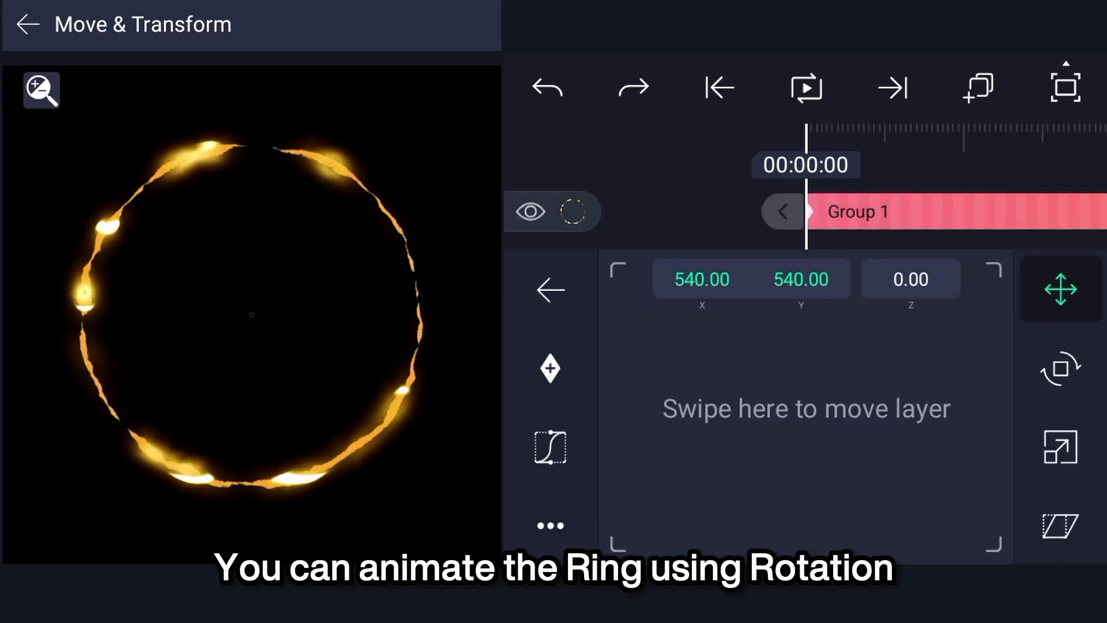
Keyframe the ring group's rotation with the rotation dial, then open the new-layer options.
click(1060, 368)
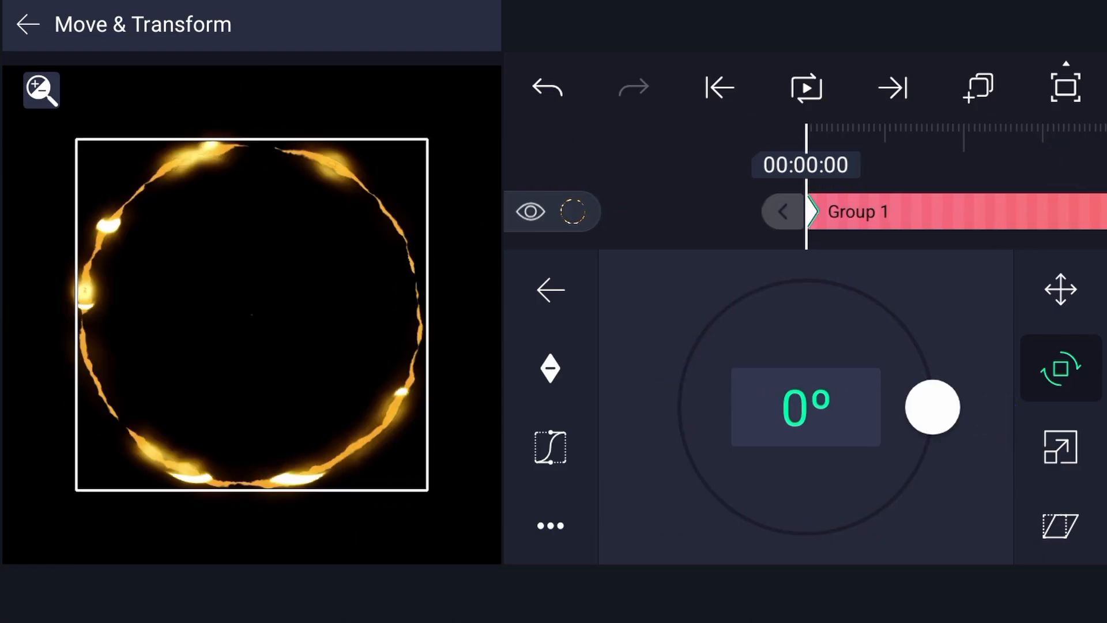
drag(935, 406, 687, 356)
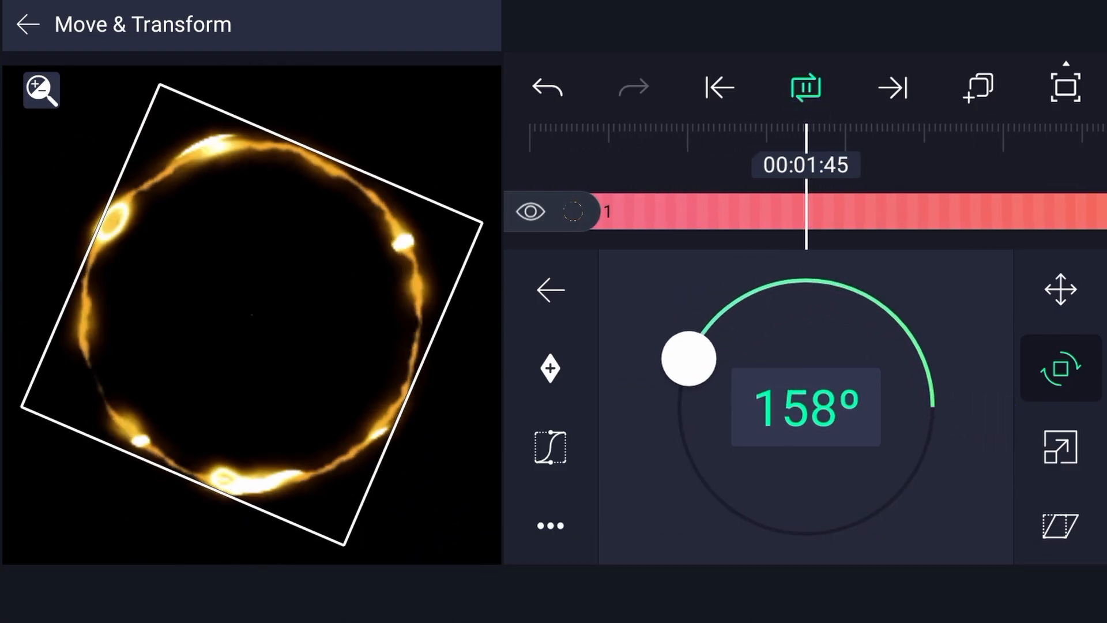
drag(685, 358, 745, 520)
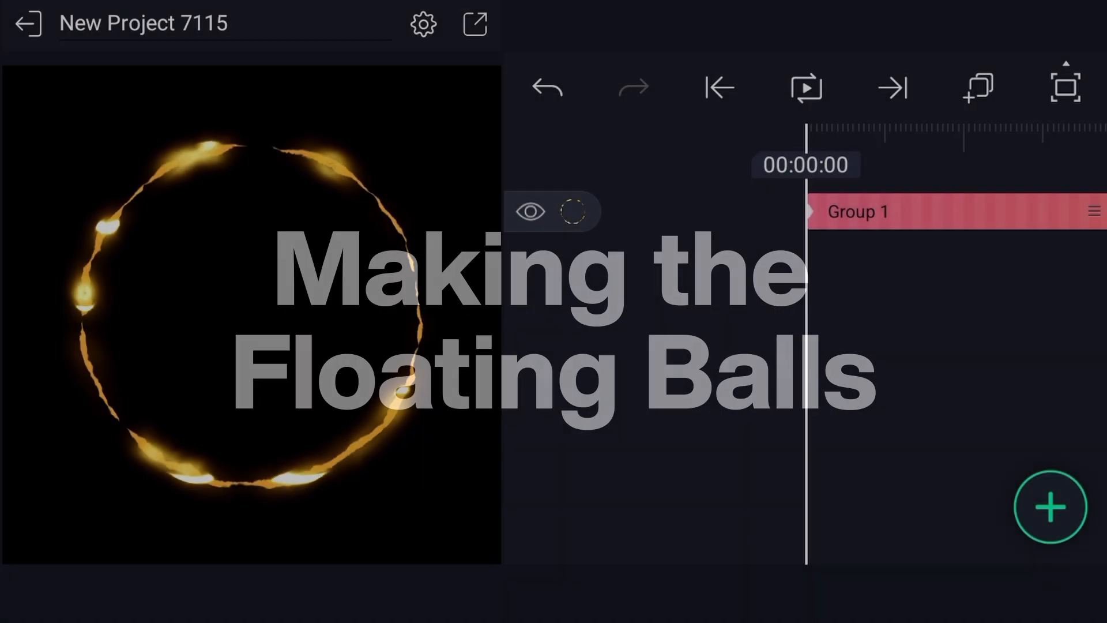
click(1050, 507)
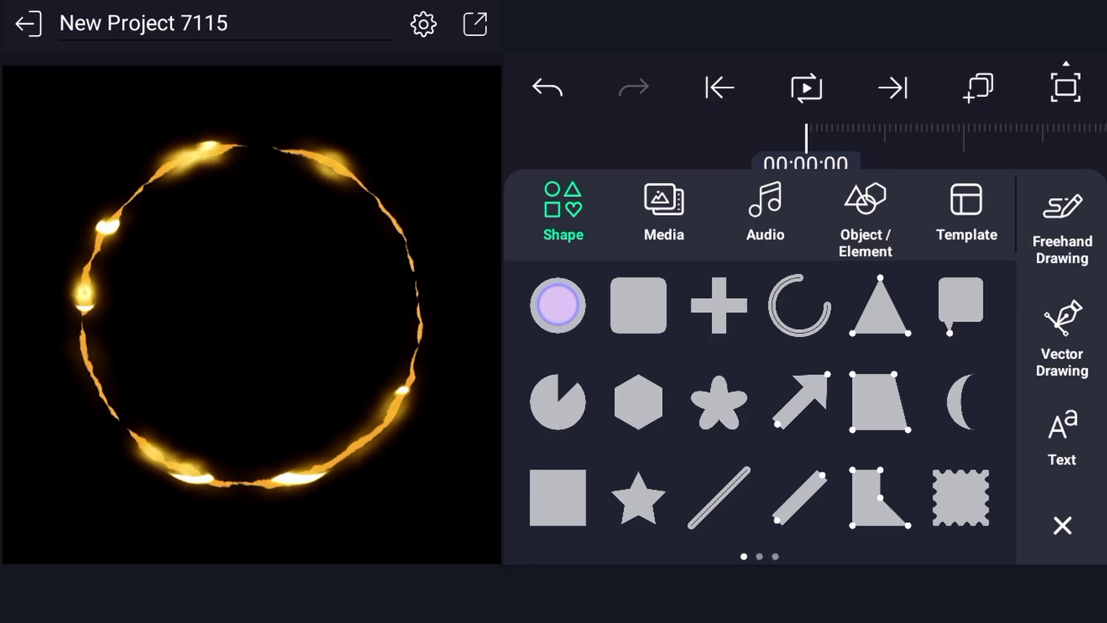
Add a circle shape and select the Circle 1 ball layer.
click(557, 305)
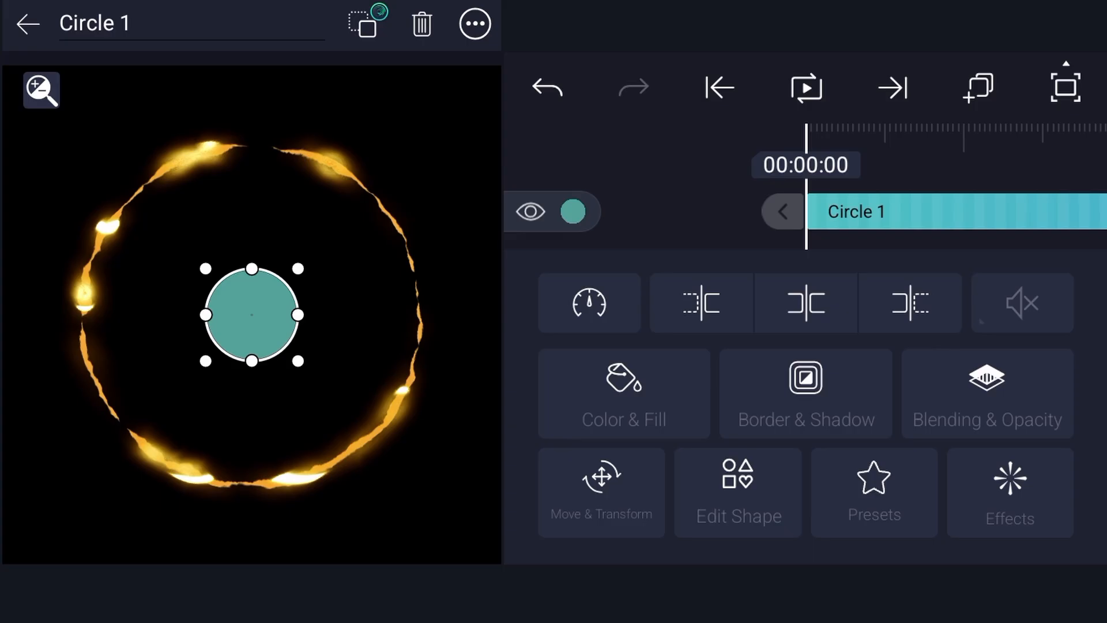
click(1010, 492)
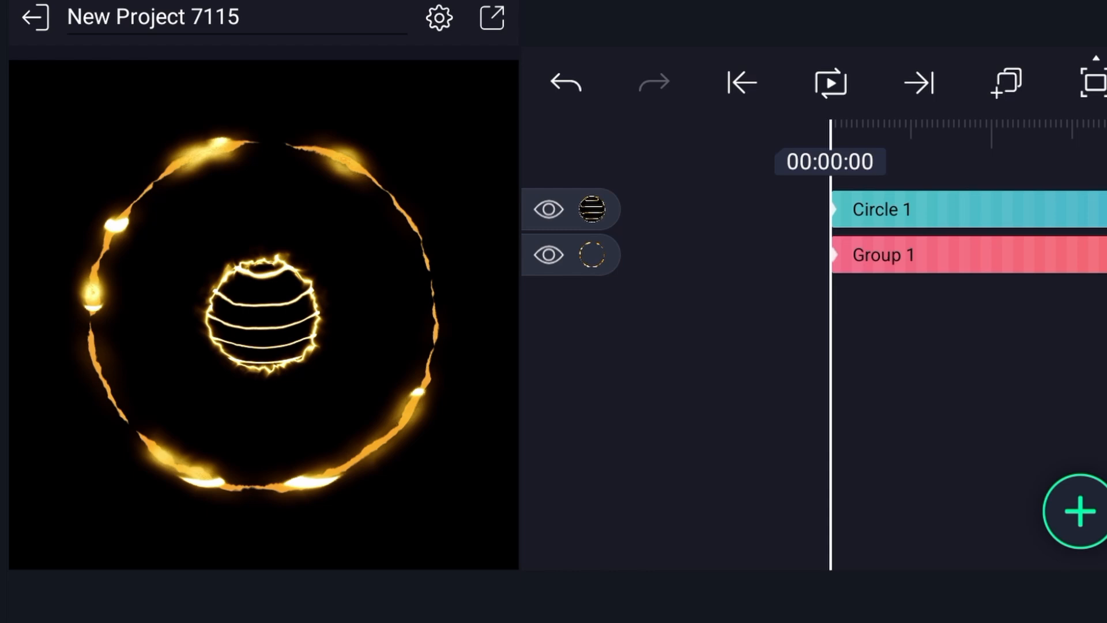
click(831, 83)
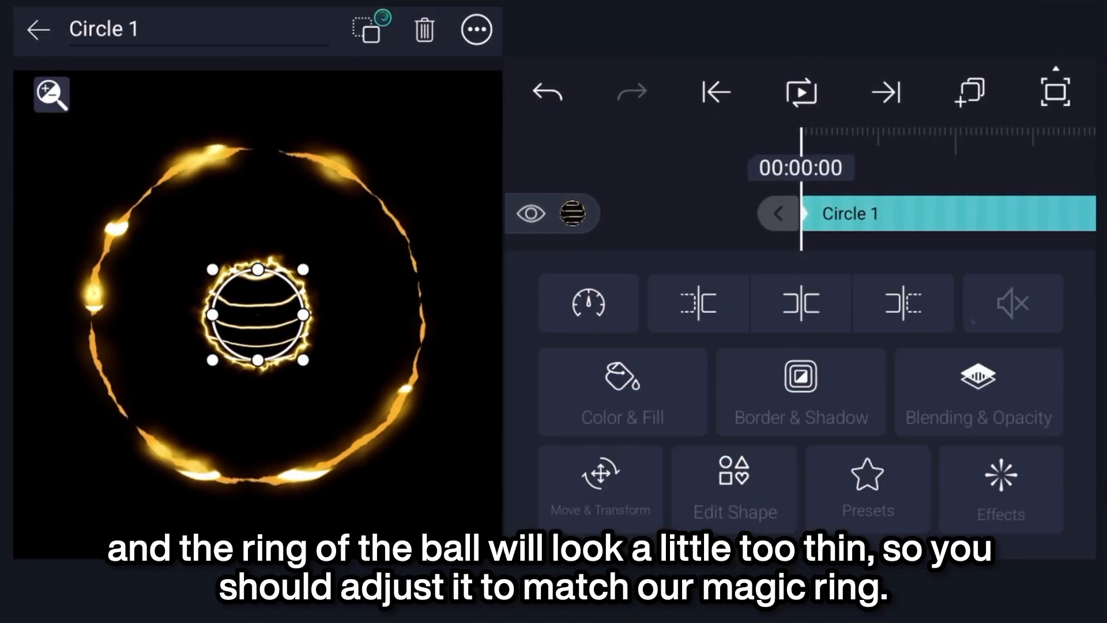
Raise the ball's Electric Edges count and duplicate the ball layer.
click(1000, 487)
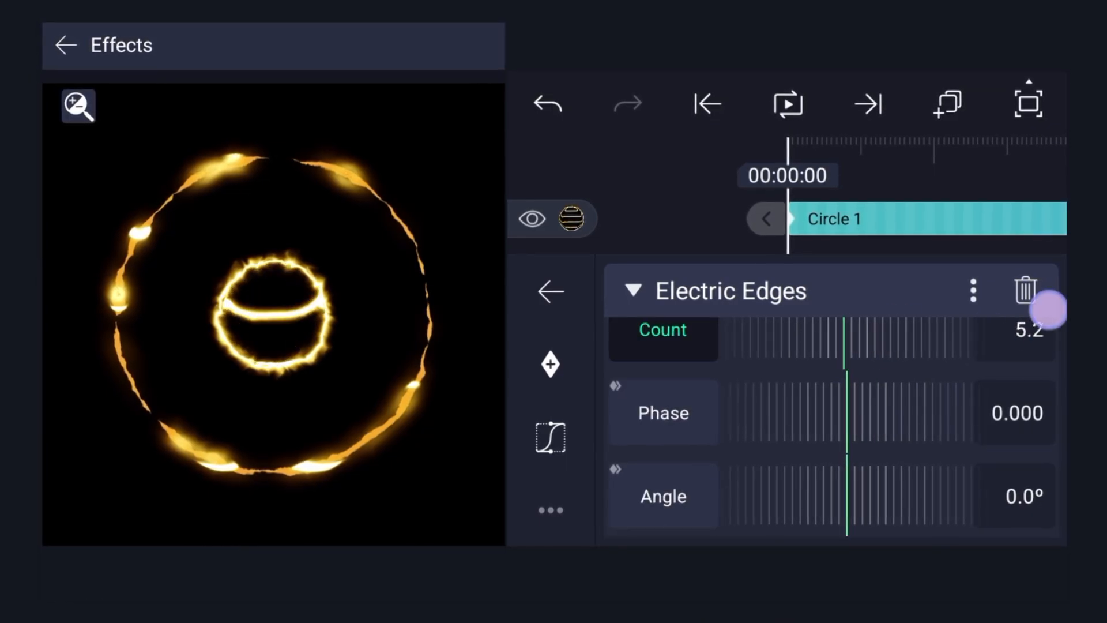
drag(1052, 309, 856, 345)
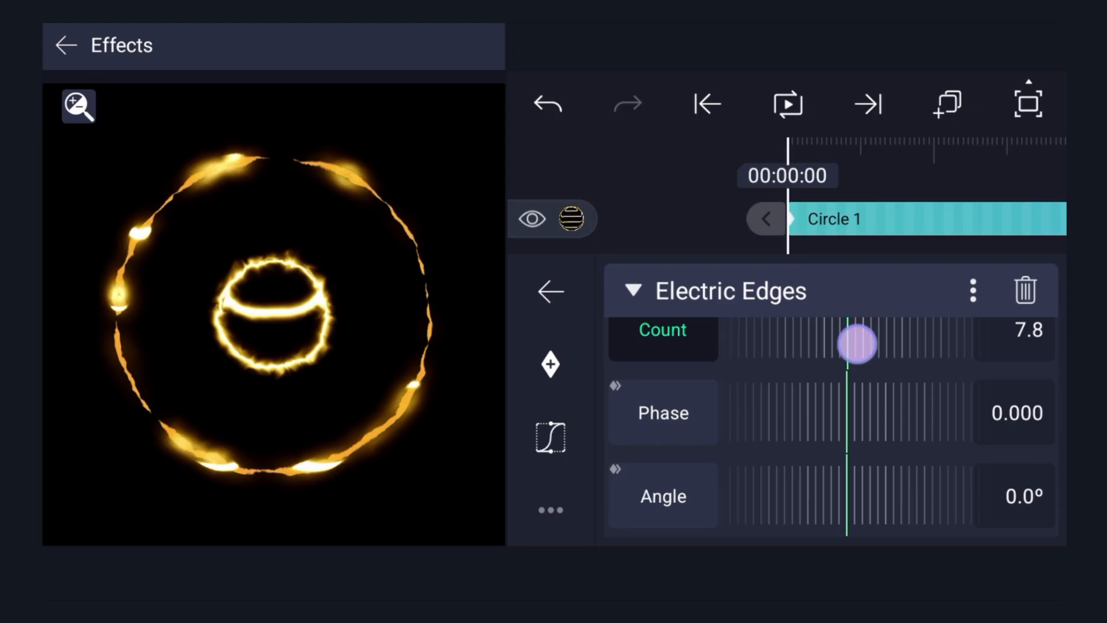
drag(857, 345, 1001, 325)
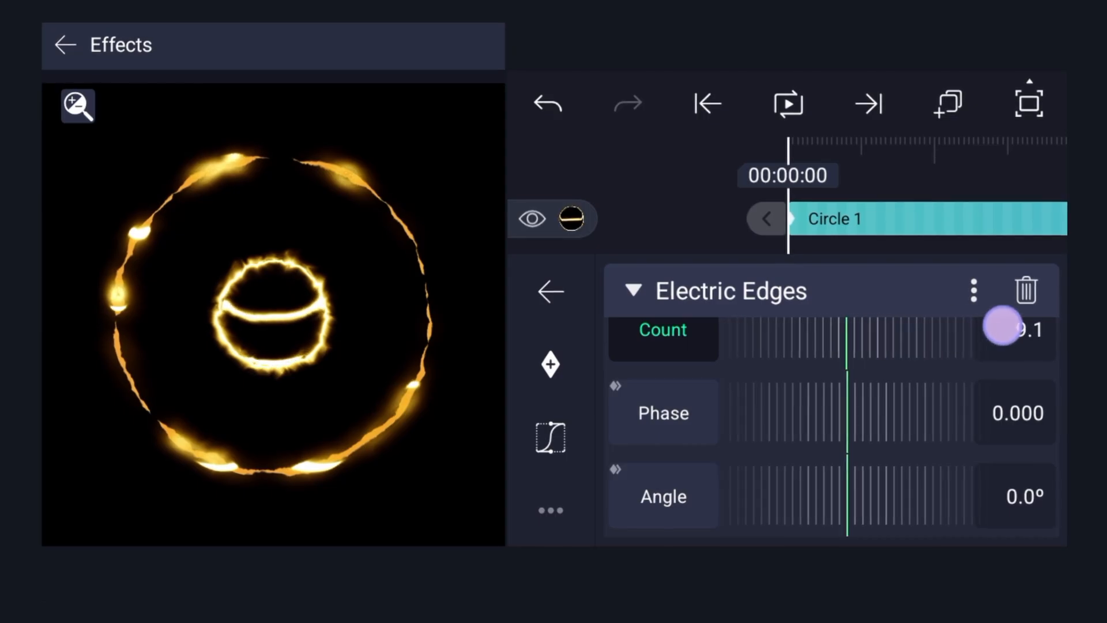
click(788, 103)
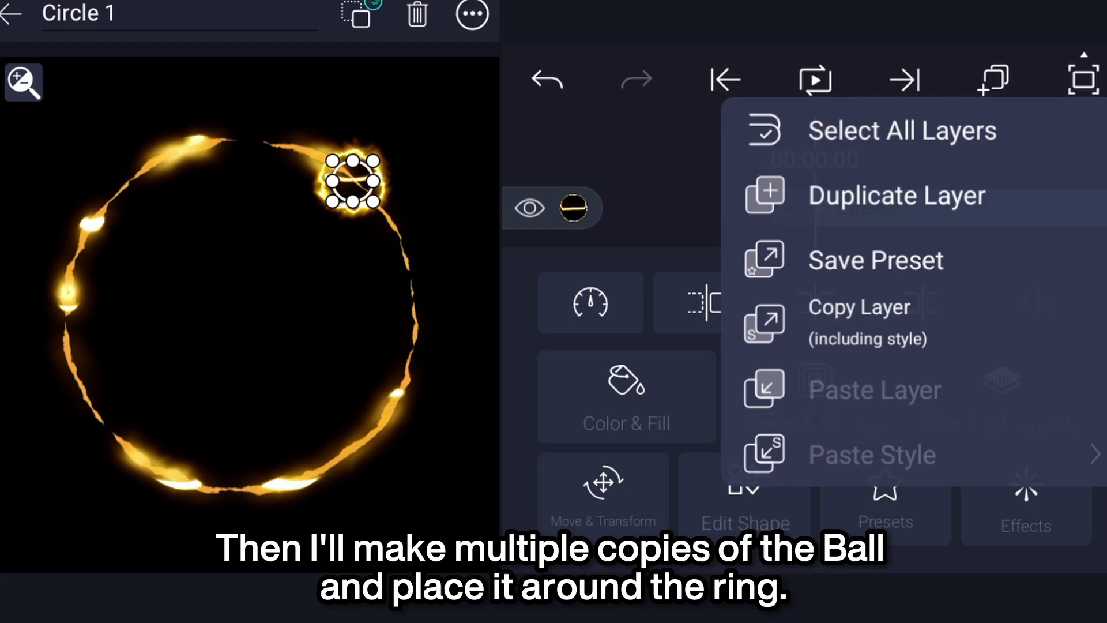
click(896, 195)
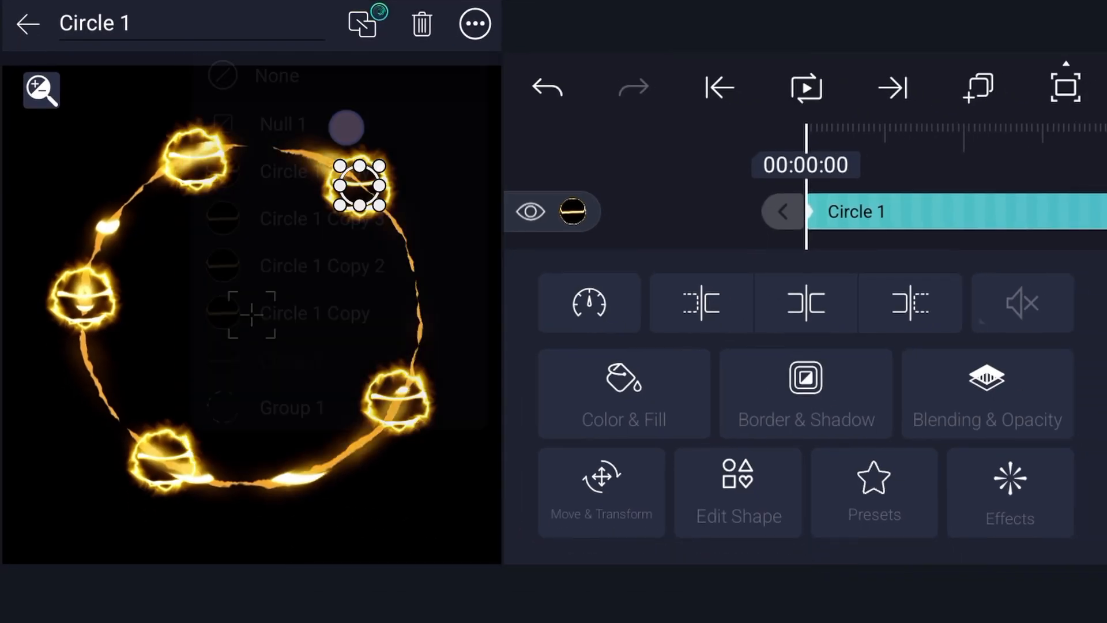
Parent the ball to Null 1 and keyframe the null rotating a full 360° turn.
click(28, 23)
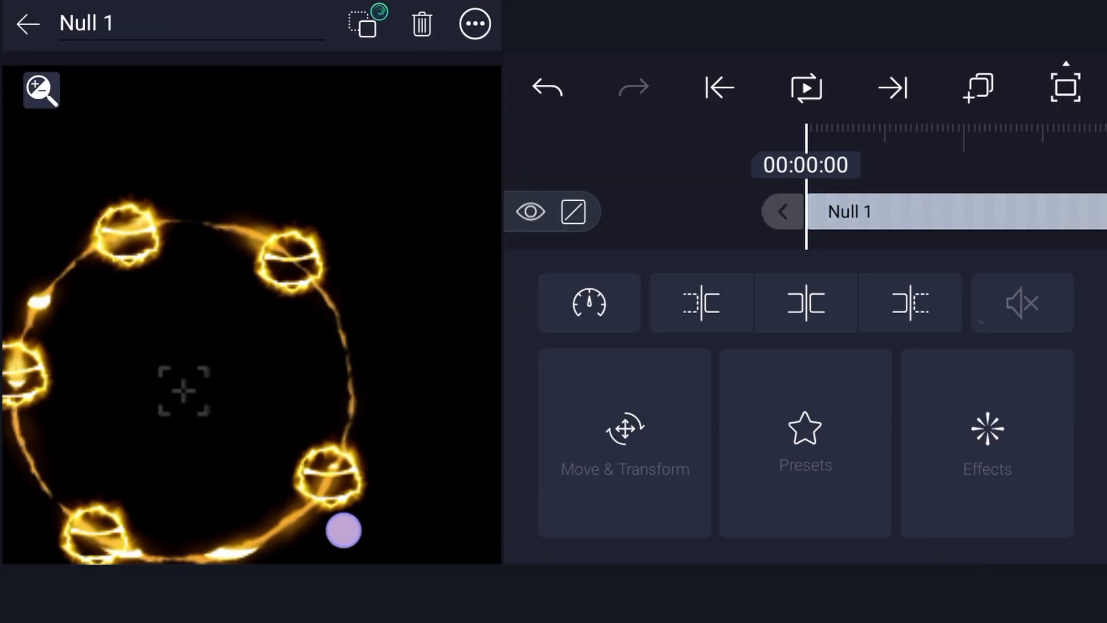
click(623, 443)
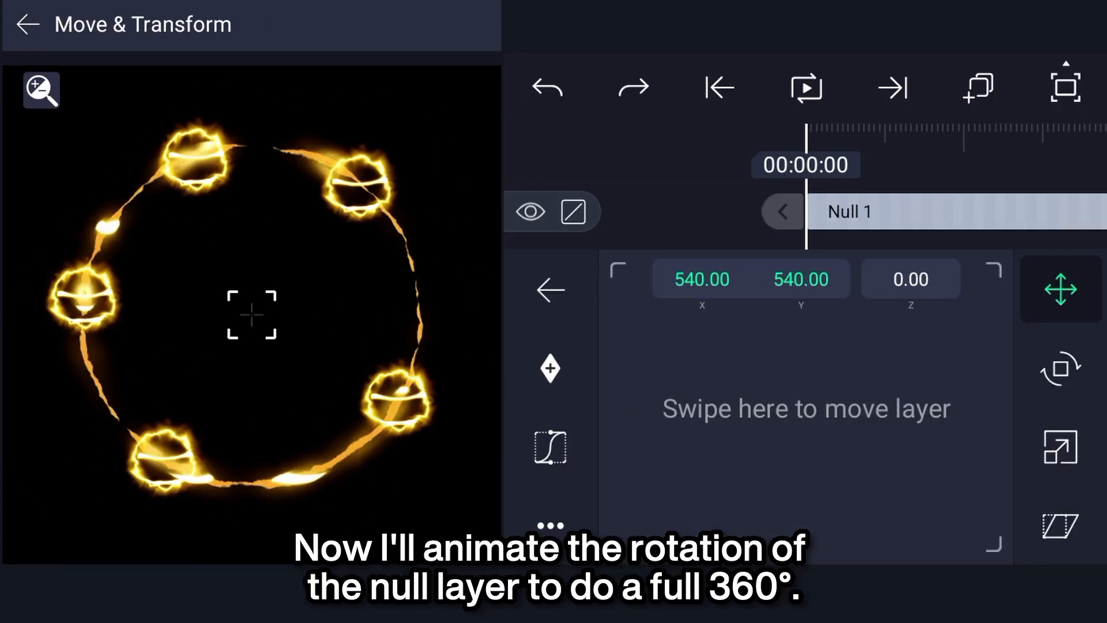
click(1061, 368)
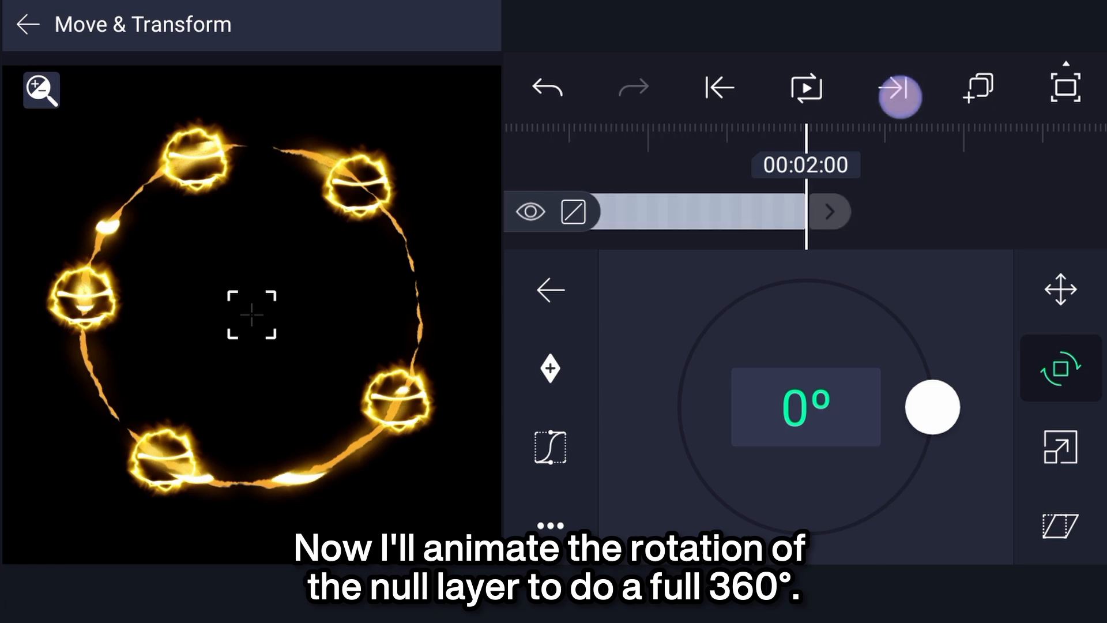
drag(932, 406, 1001, 445)
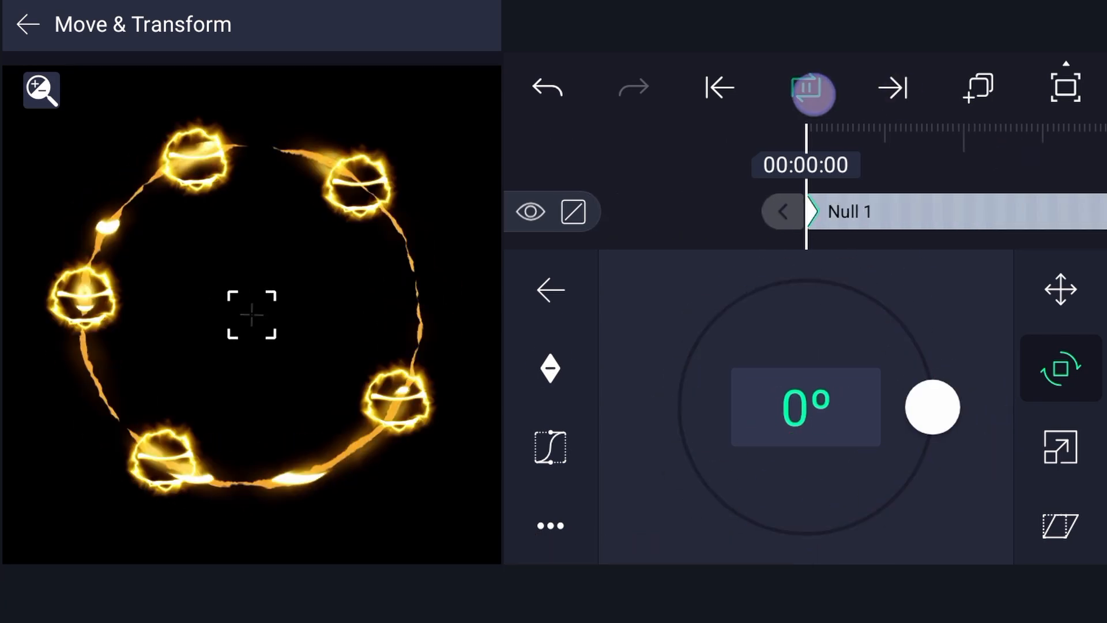
drag(934, 406, 933, 420)
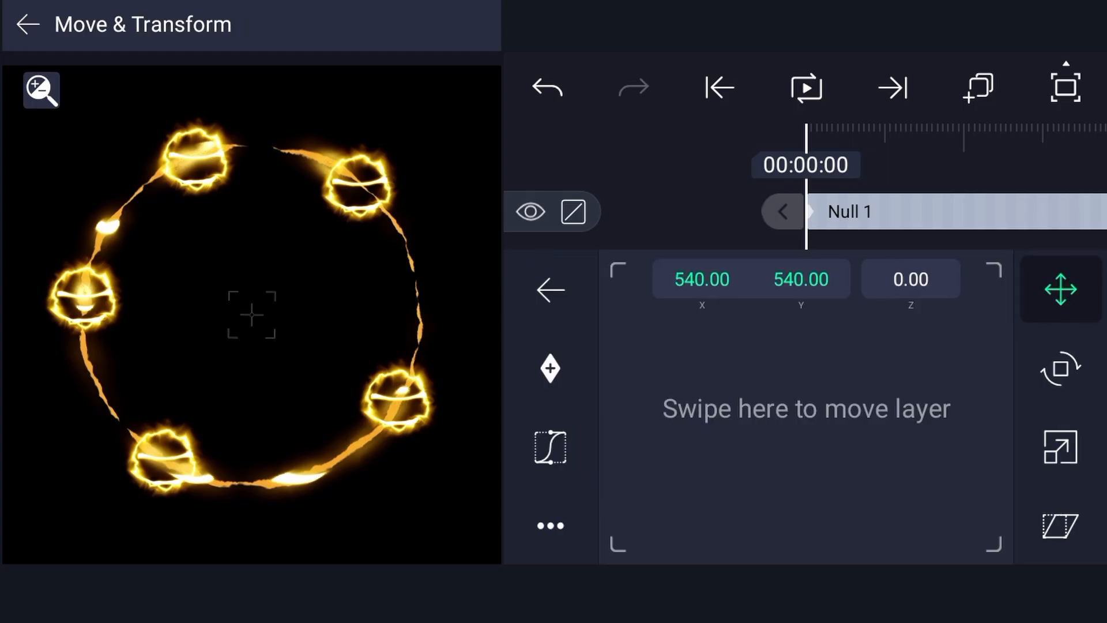
Play back the null's spin and make further drags on the canvas.
click(1061, 367)
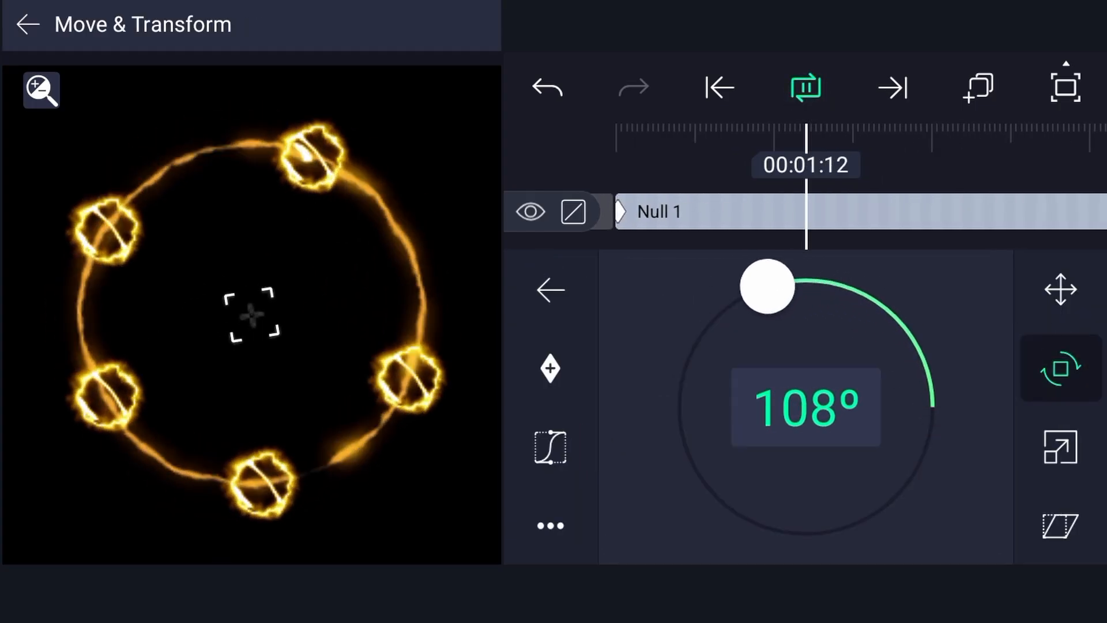
drag(766, 286, 851, 526)
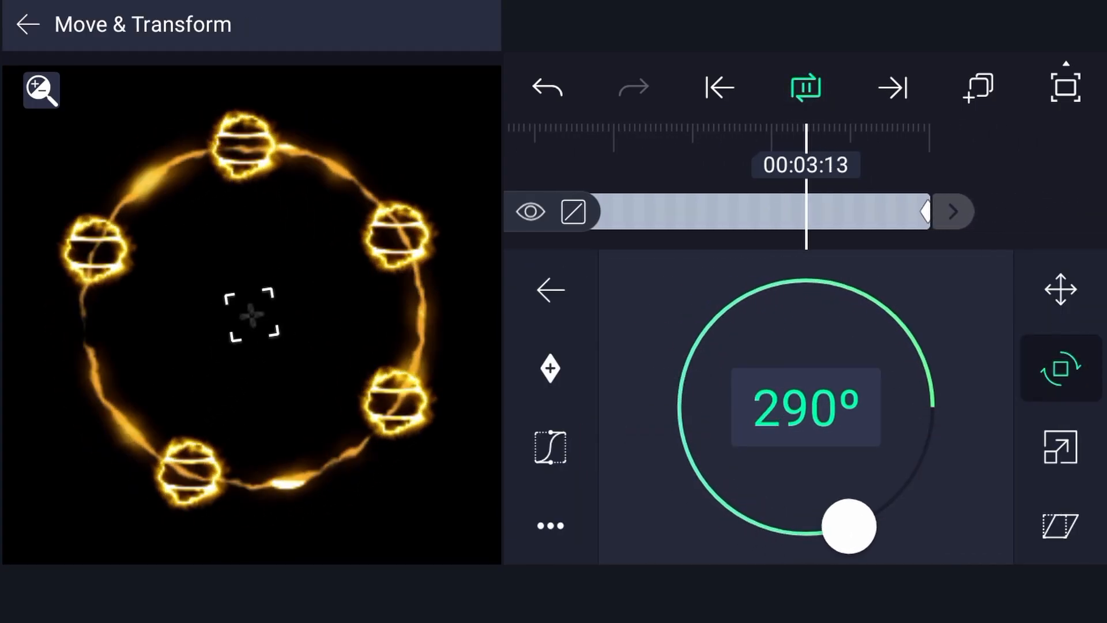
drag(851, 526, 771, 284)
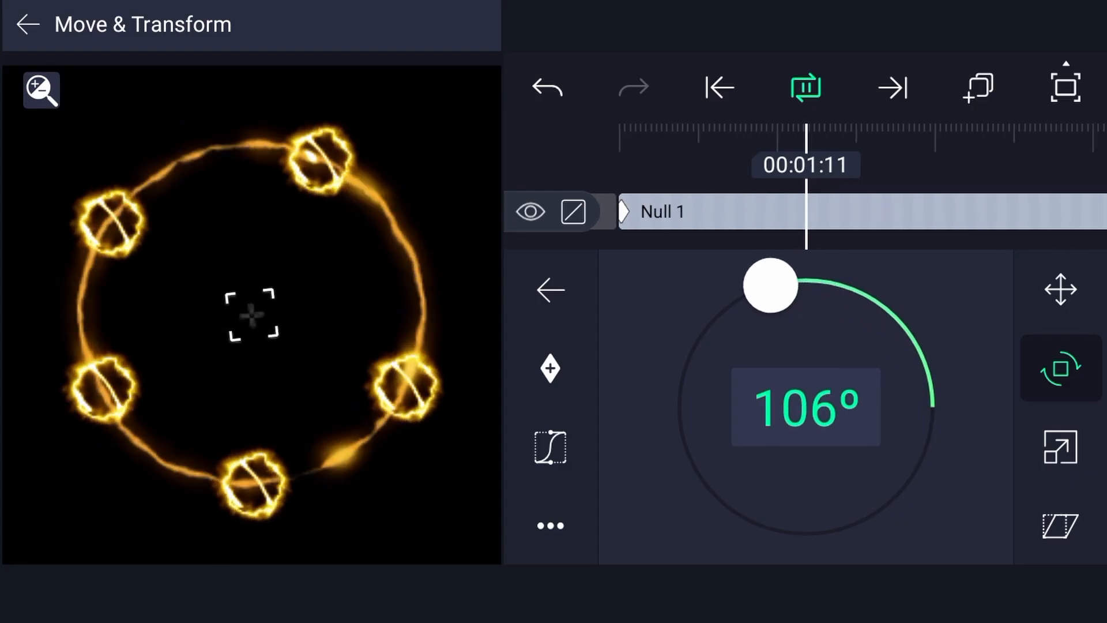
drag(771, 284, 831, 531)
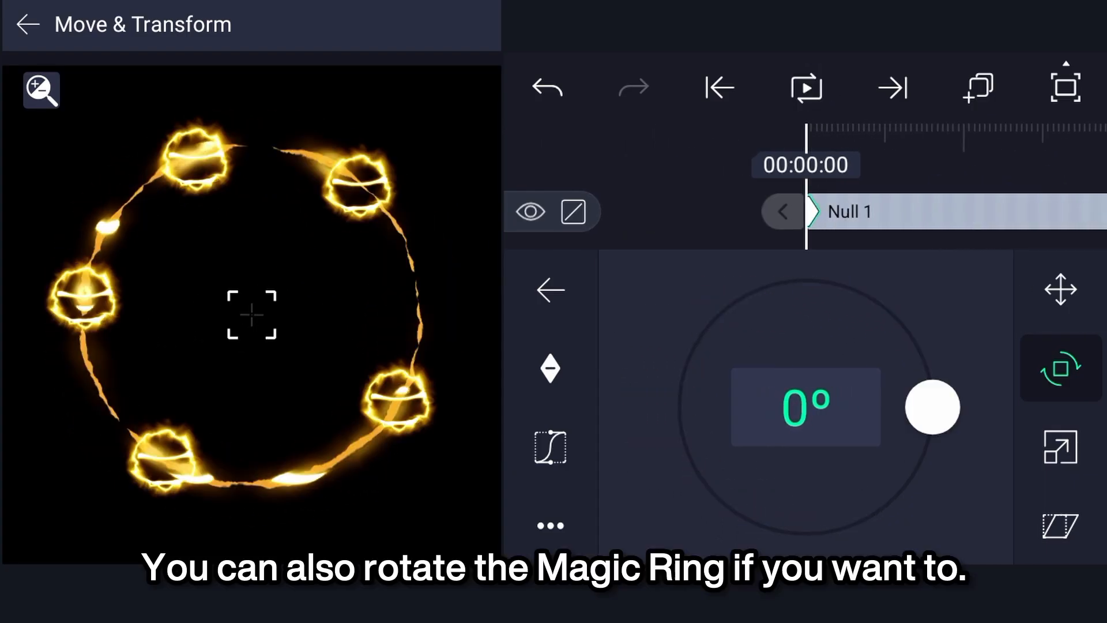
Select Group 1 and keyframe its rotation with several rotation dial drags.
click(1060, 289)
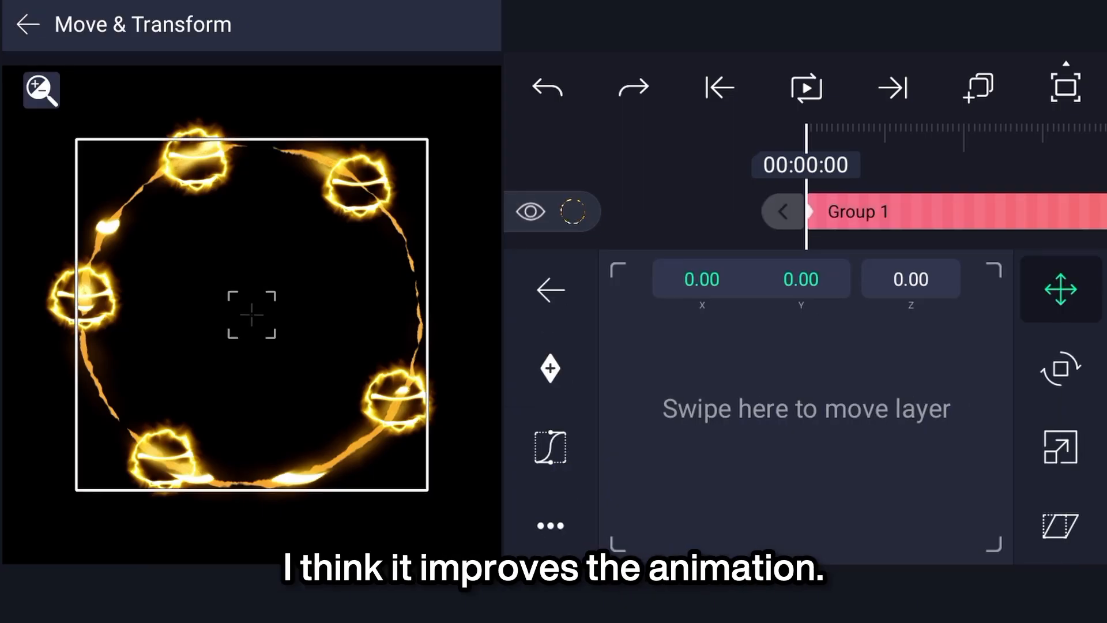
click(1061, 368)
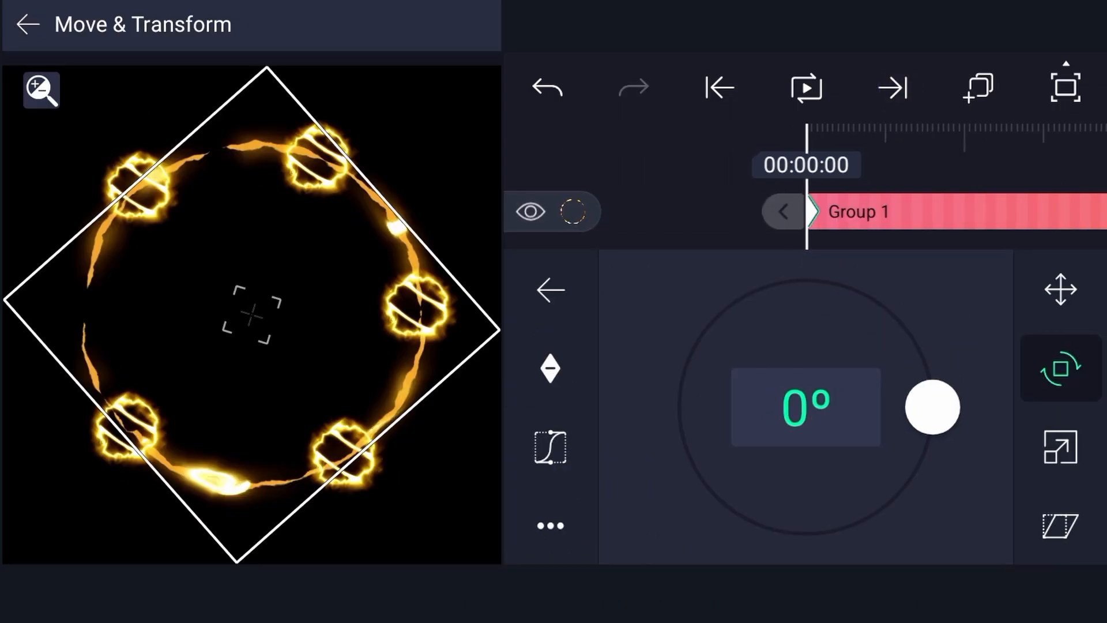
drag(933, 408, 915, 343)
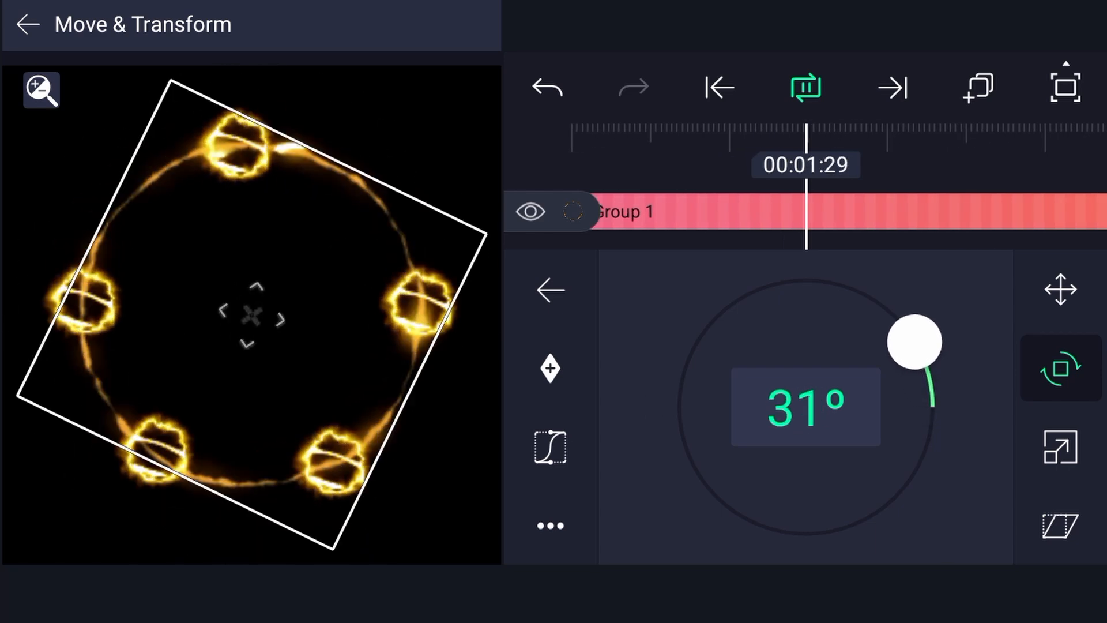
drag(916, 343, 842, 286)
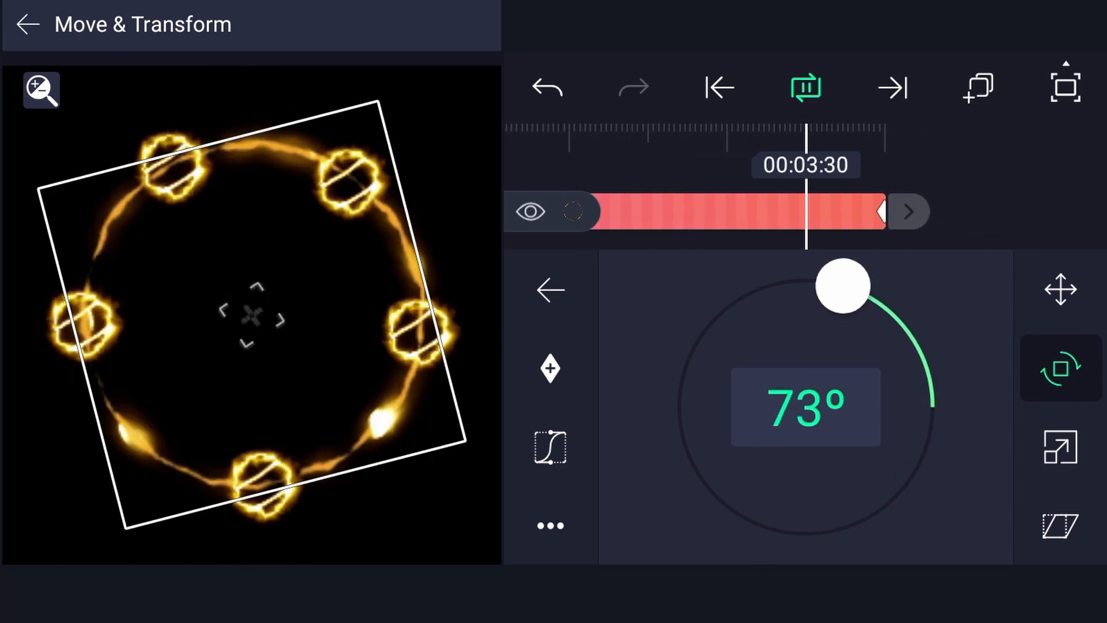
drag(840, 284, 917, 345)
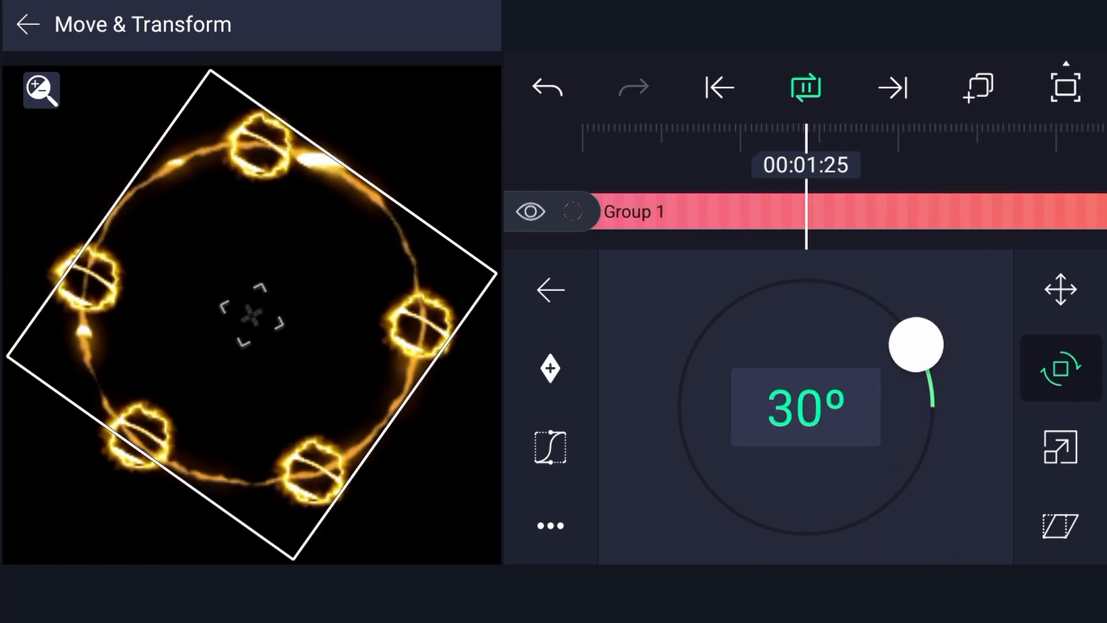
drag(916, 346, 874, 298)
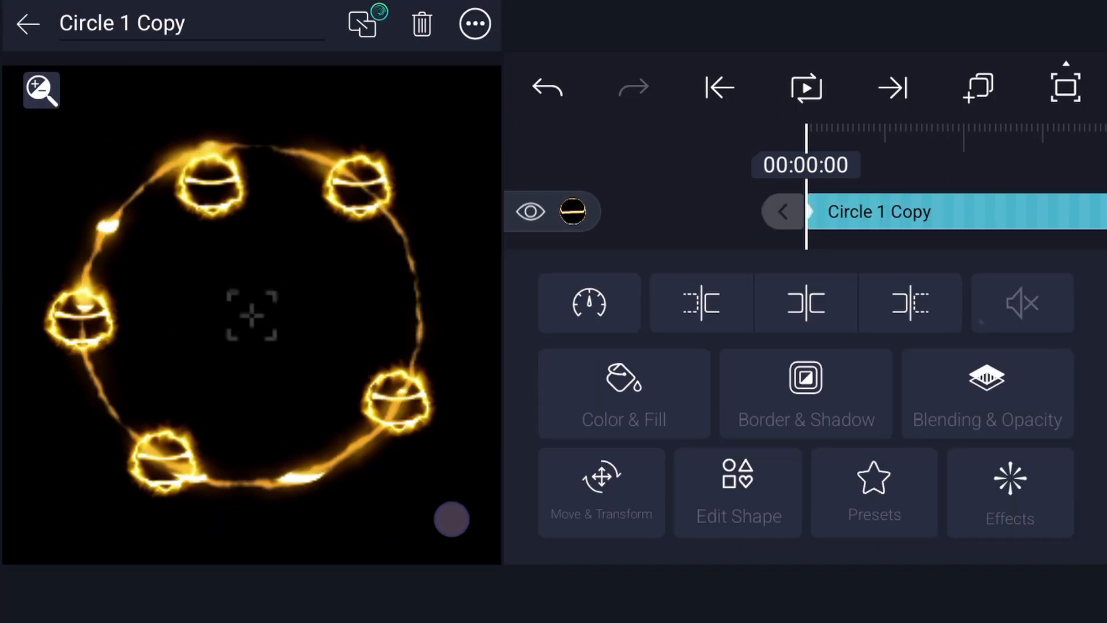
Hide the ball layers to view the glowing ring alone, then show them again.
click(28, 23)
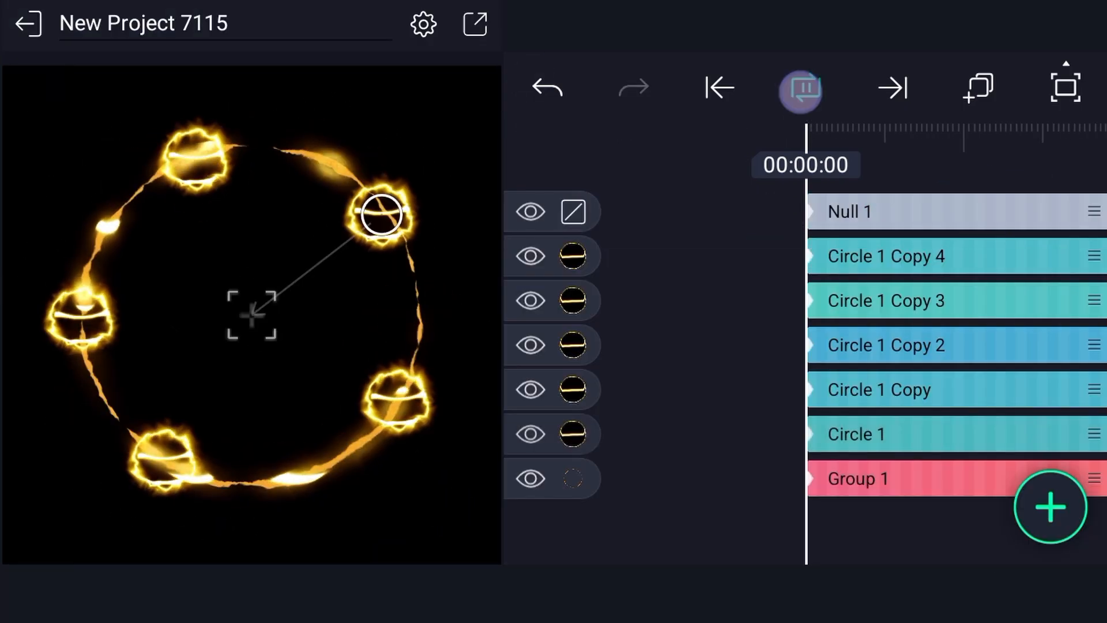
click(887, 300)
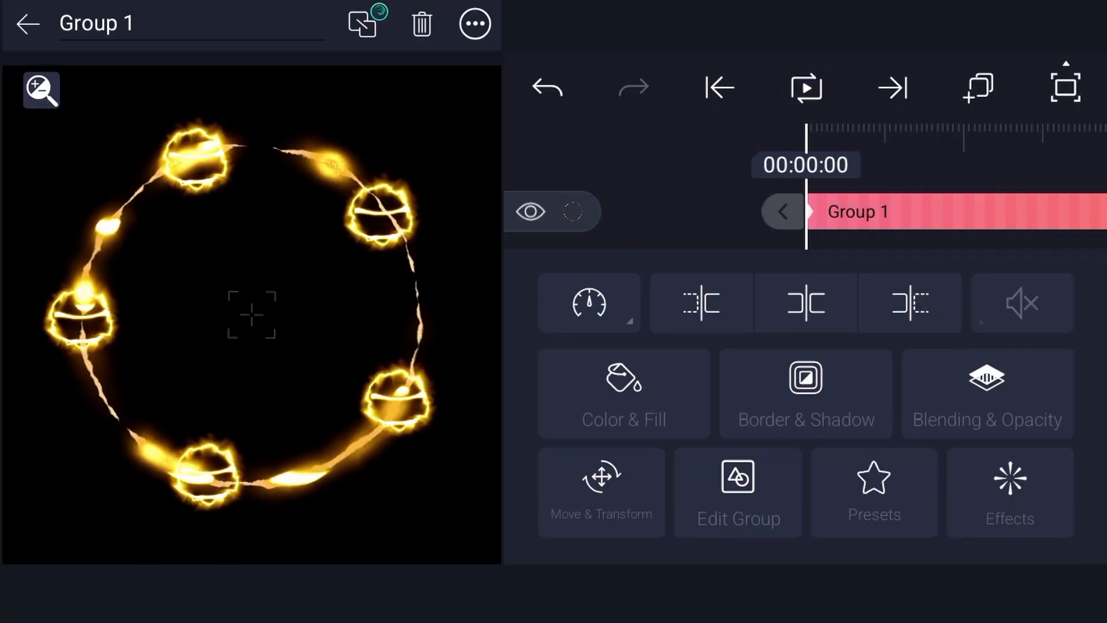
click(1009, 492)
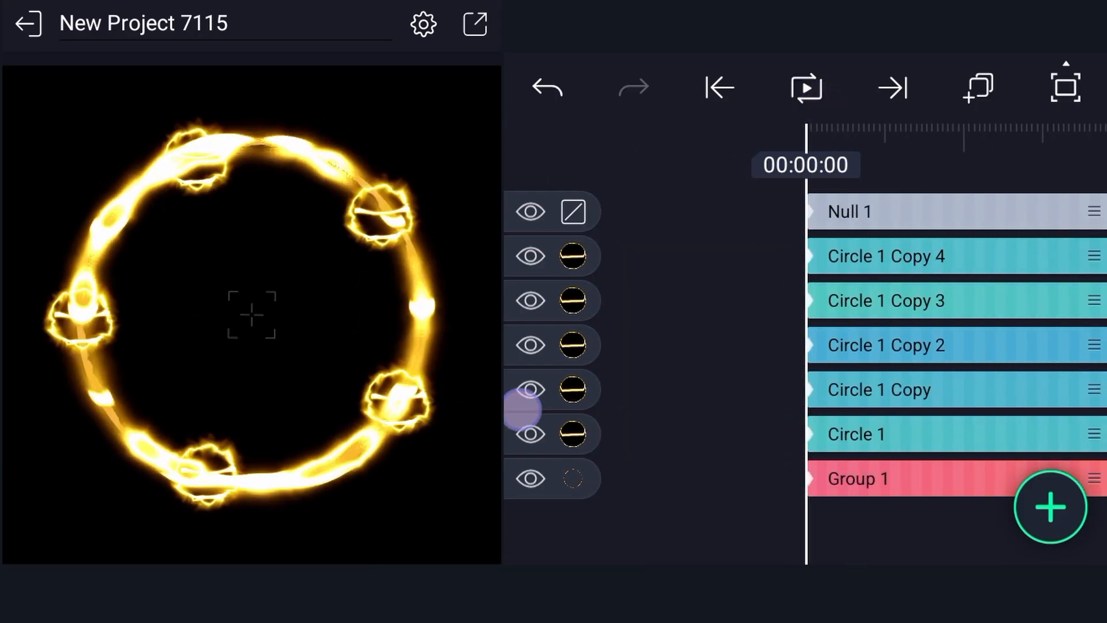
click(530, 390)
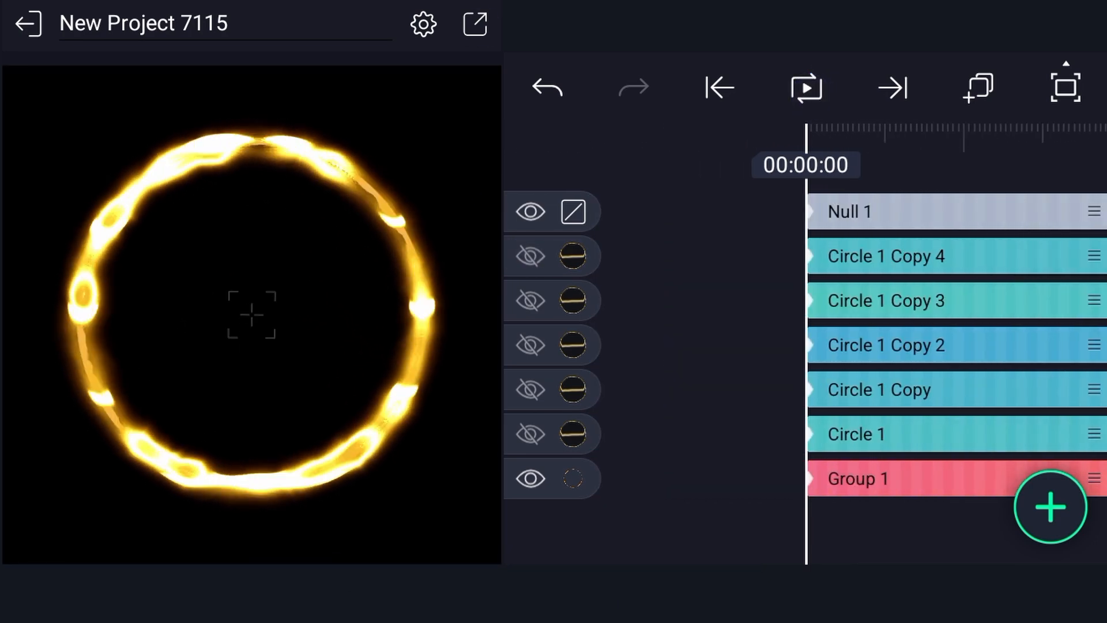
click(474, 23)
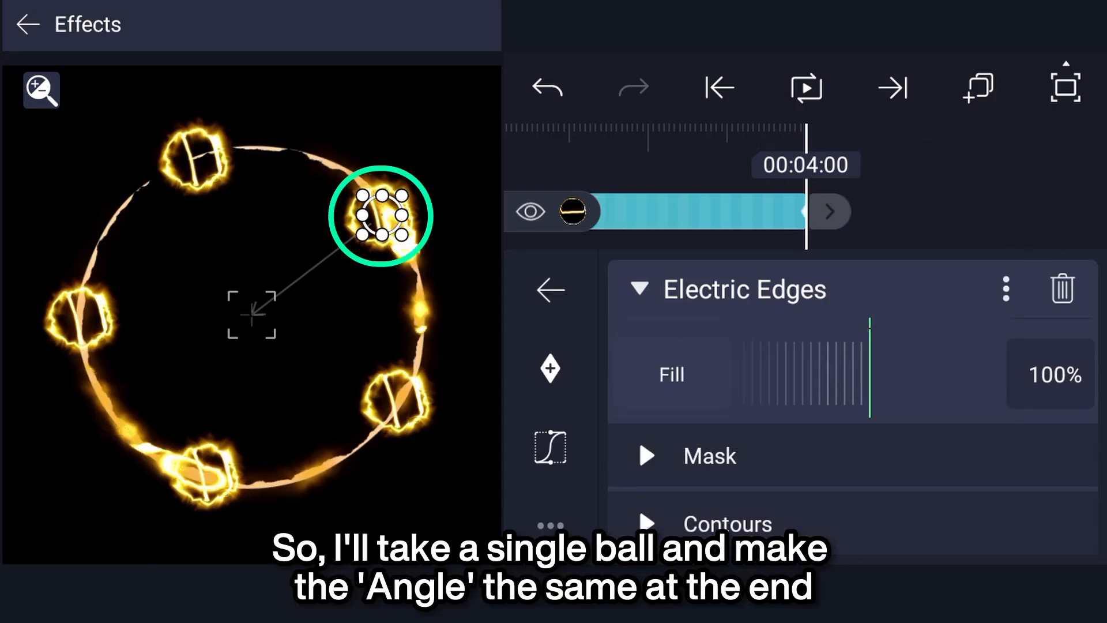
Paste the fixed ball's copied Electric Edges settings onto another ball.
scroll(down, 3)
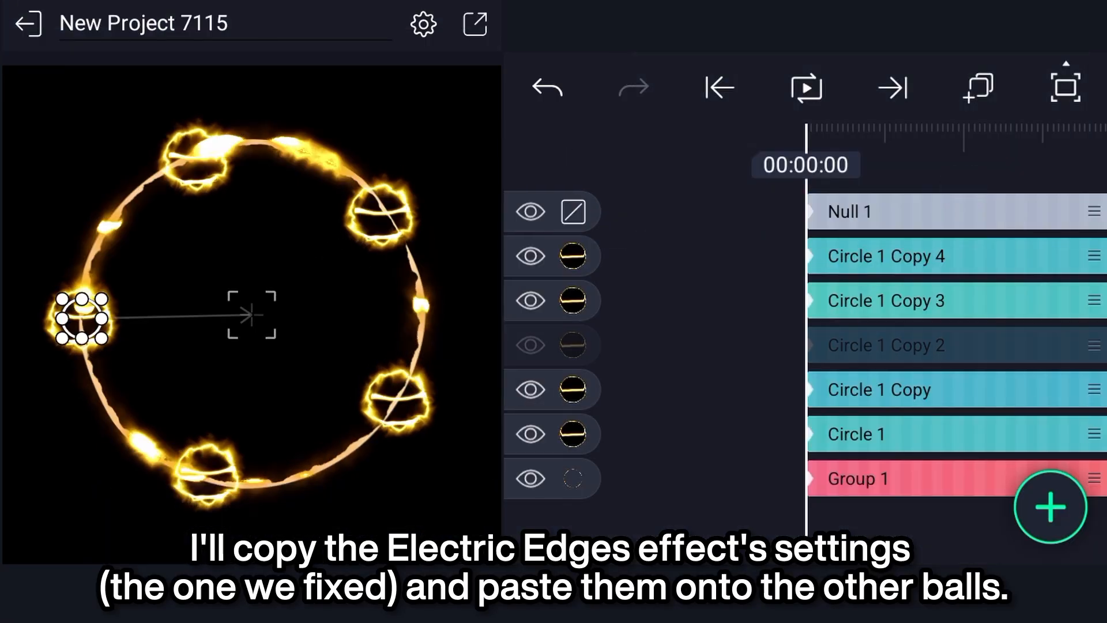
click(887, 300)
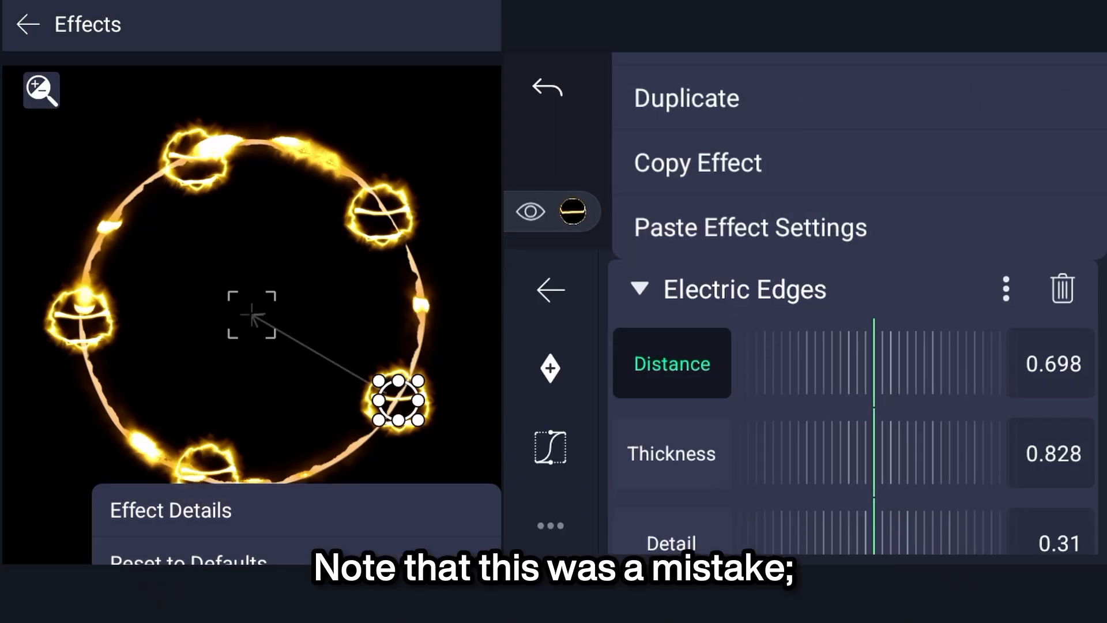
click(27, 24)
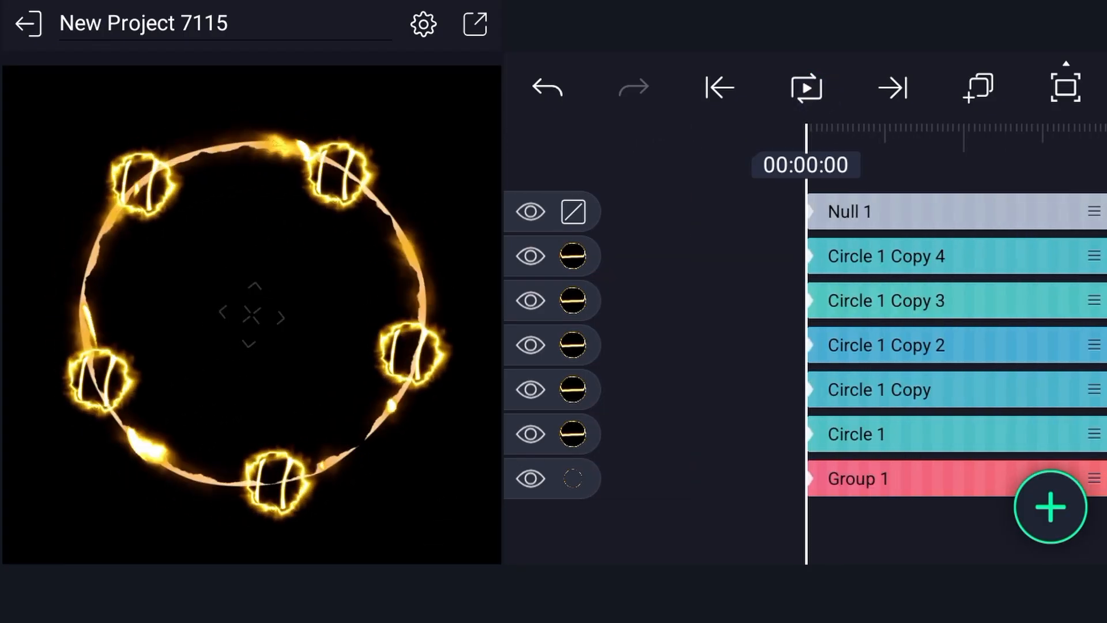
Move Circle 1 Copy 4 down below the ring and set its pivot point on the ring.
click(886, 255)
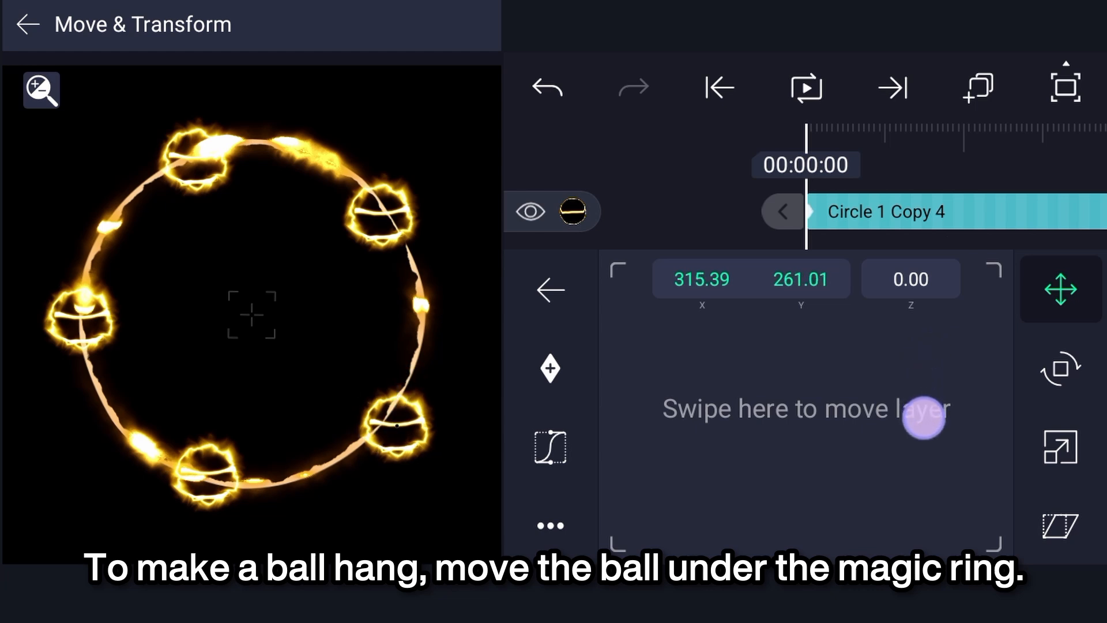
drag(924, 434, 876, 486)
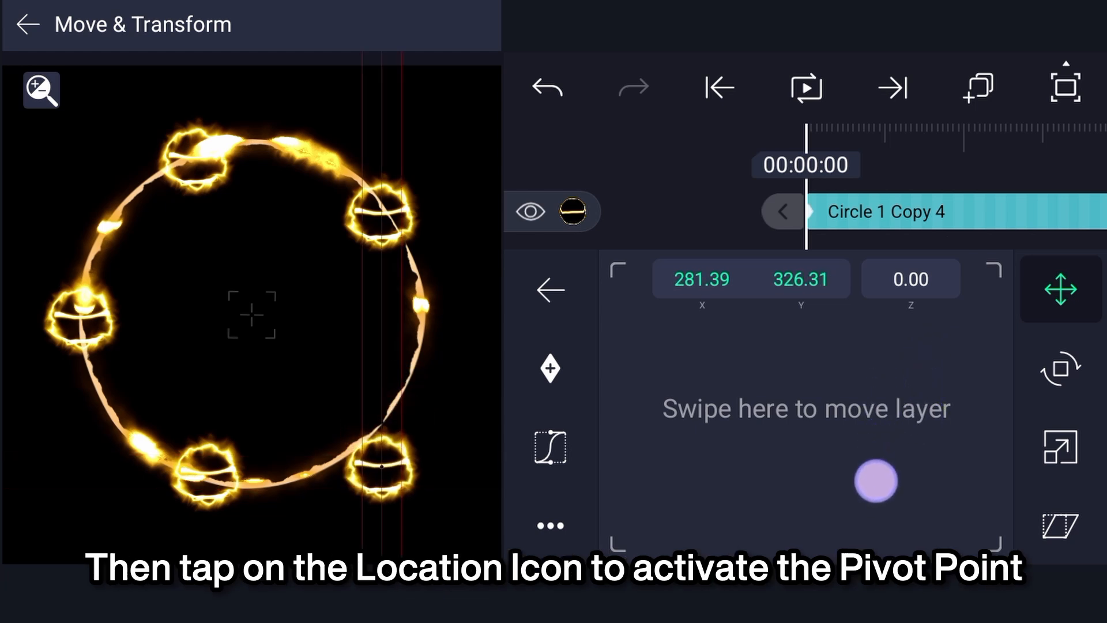
click(1060, 289)
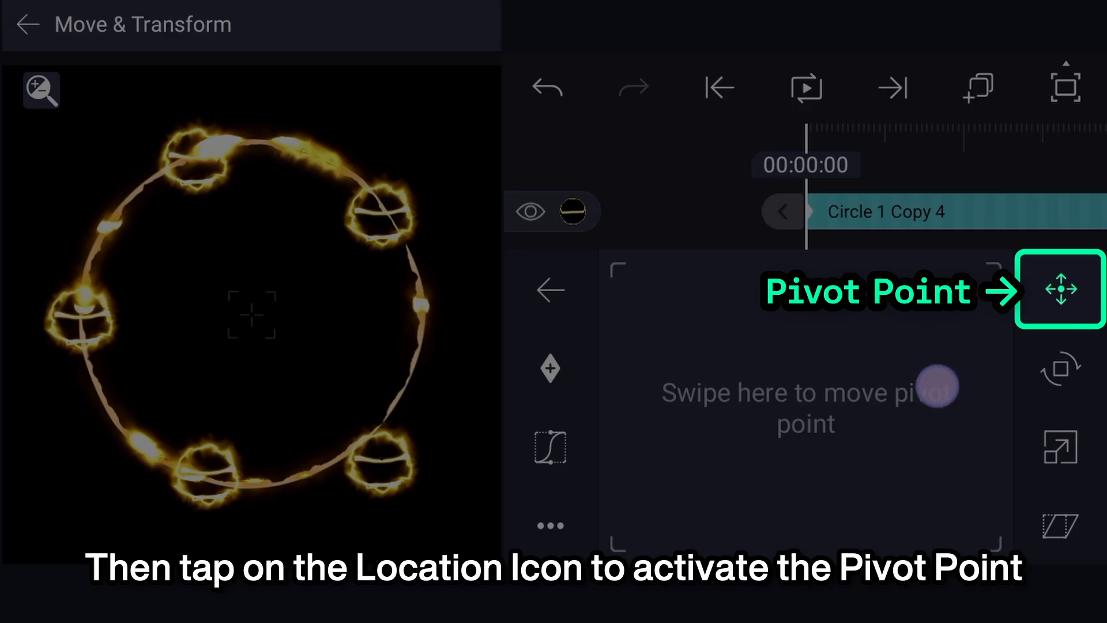
click(1060, 289)
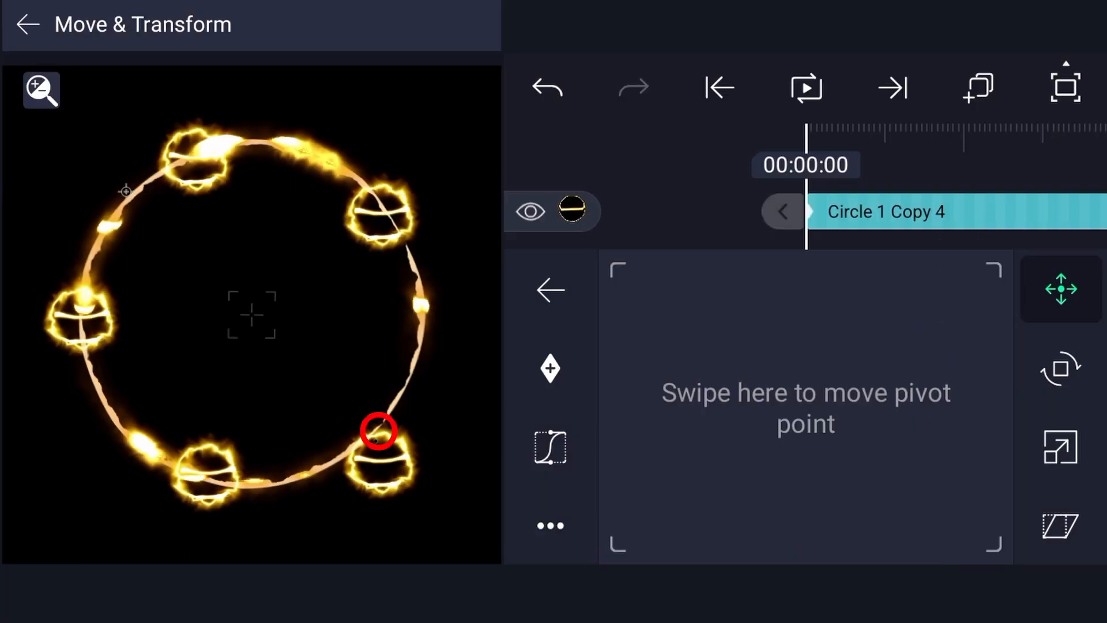
click(550, 289)
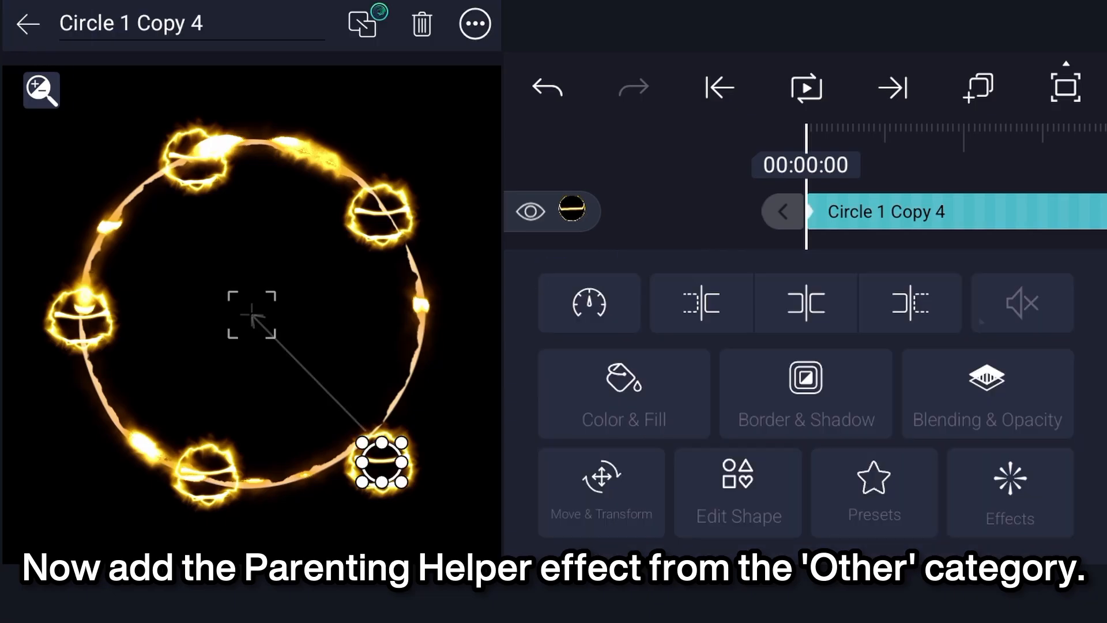
Apply the Parenting Helper effect from the Other category to Circle 1 Copy 4.
click(1010, 494)
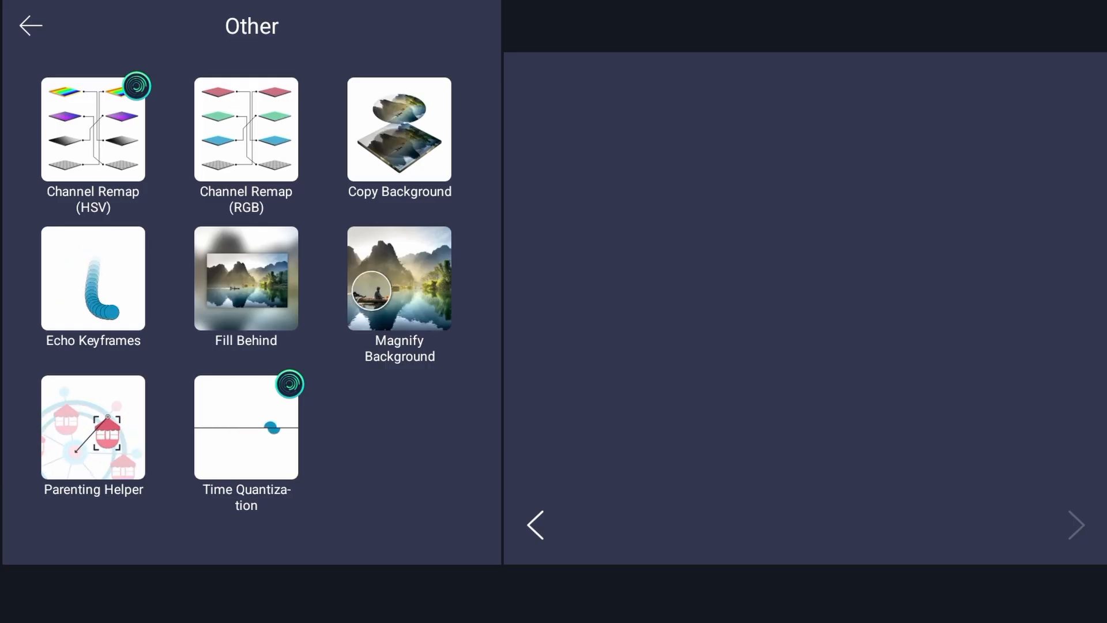
click(31, 25)
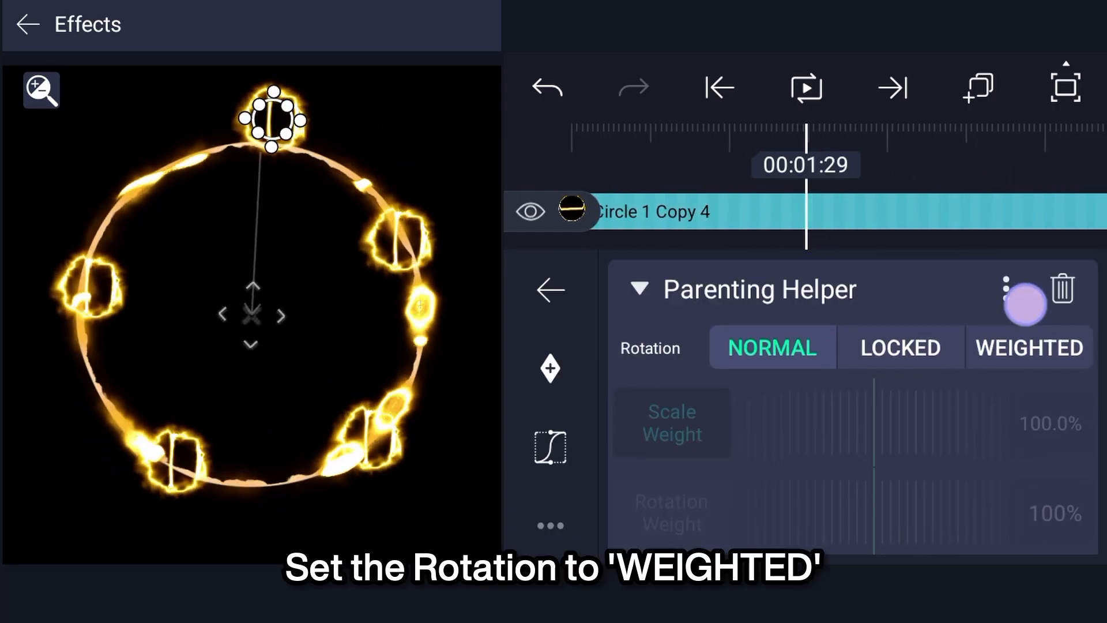
Switch the ball's rotation to WEIGHTED and preview trial Rotation Weight values.
click(1029, 347)
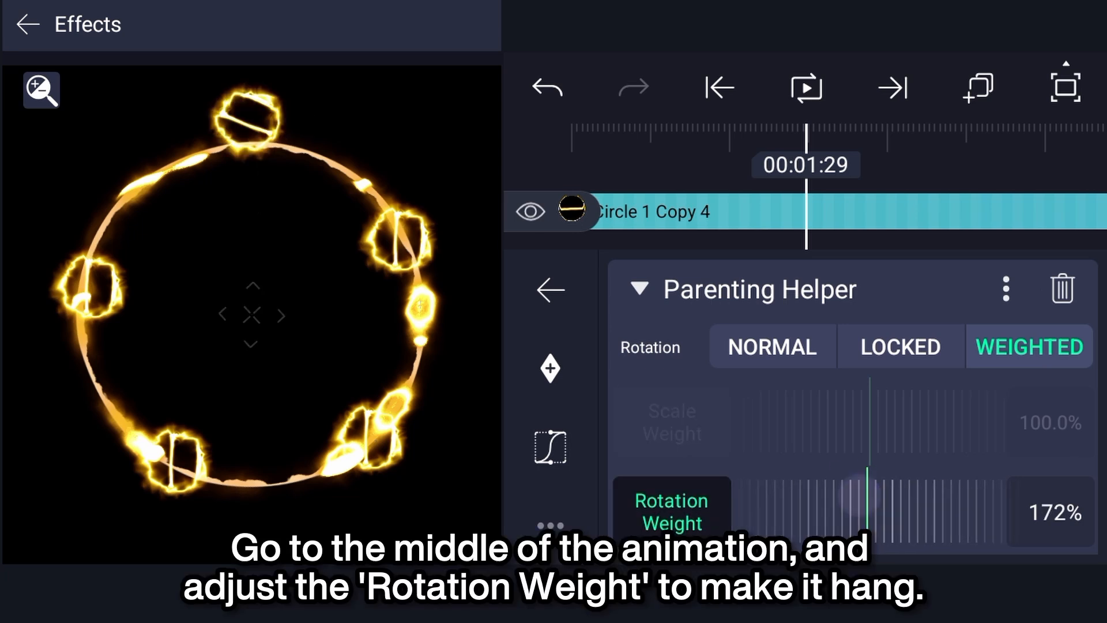
drag(872, 502, 918, 501)
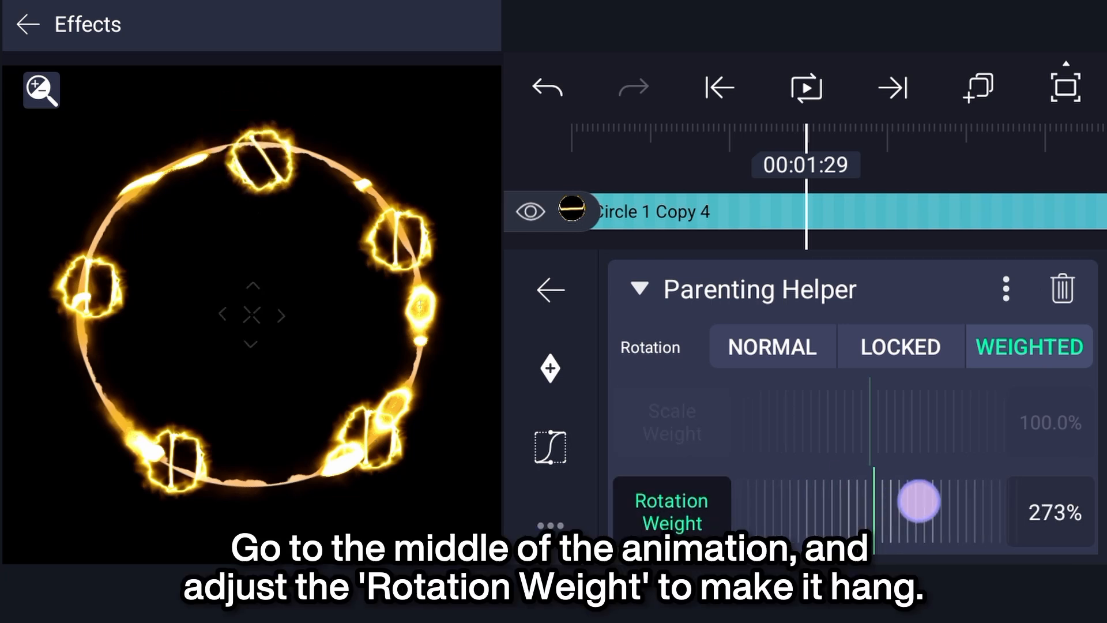
drag(918, 501, 869, 501)
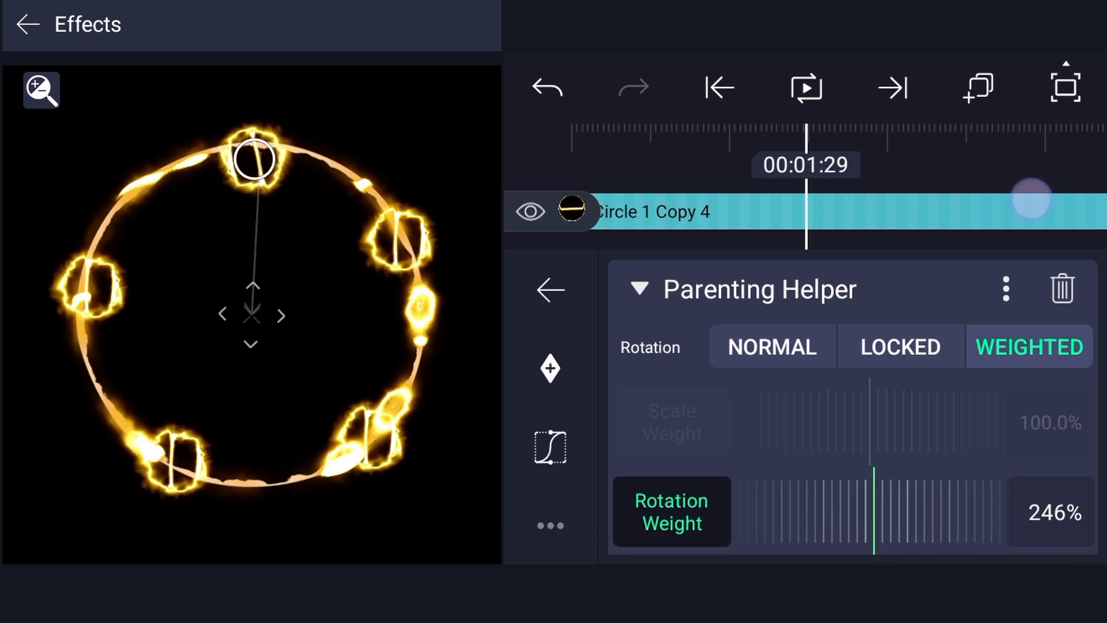
click(805, 87)
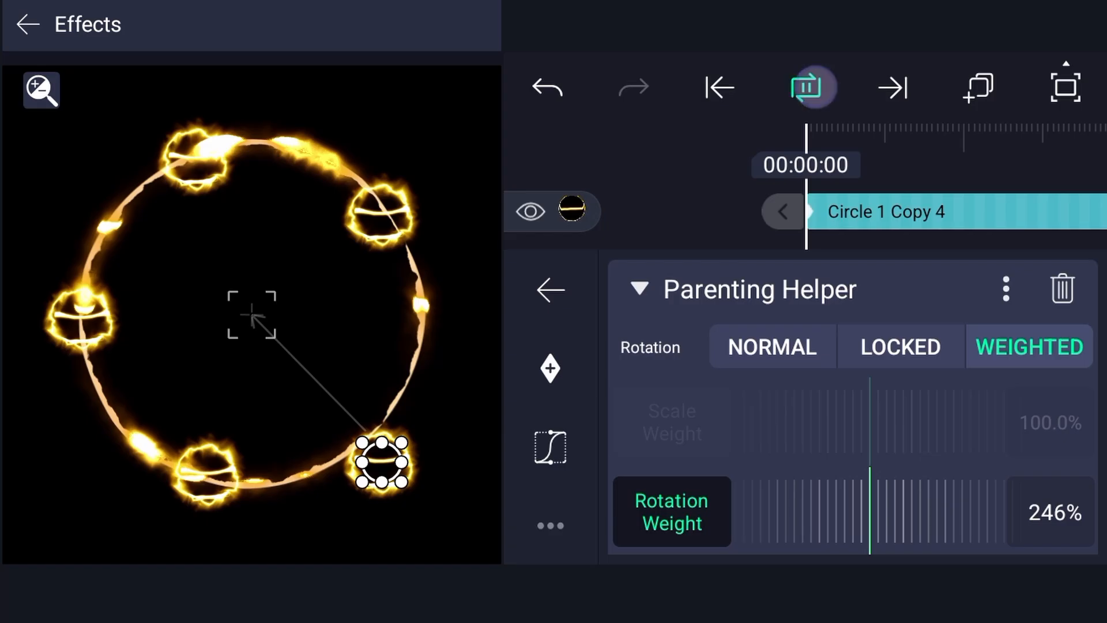
click(805, 87)
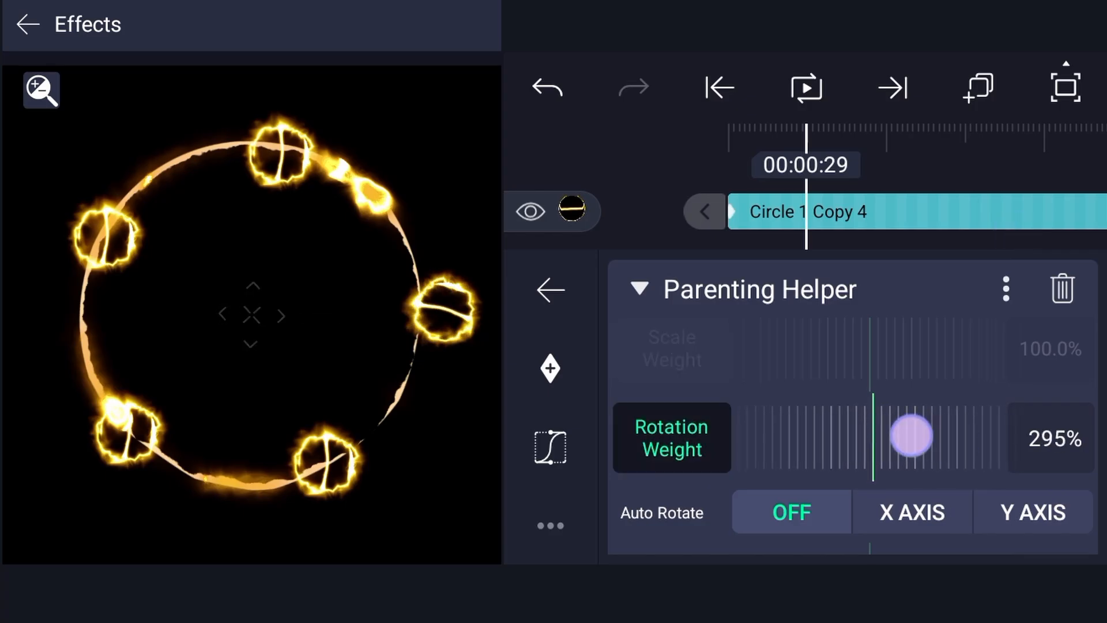
Keyframe Rotation Weight at -45% at the start and -40% at the end.
drag(913, 436, 872, 436)
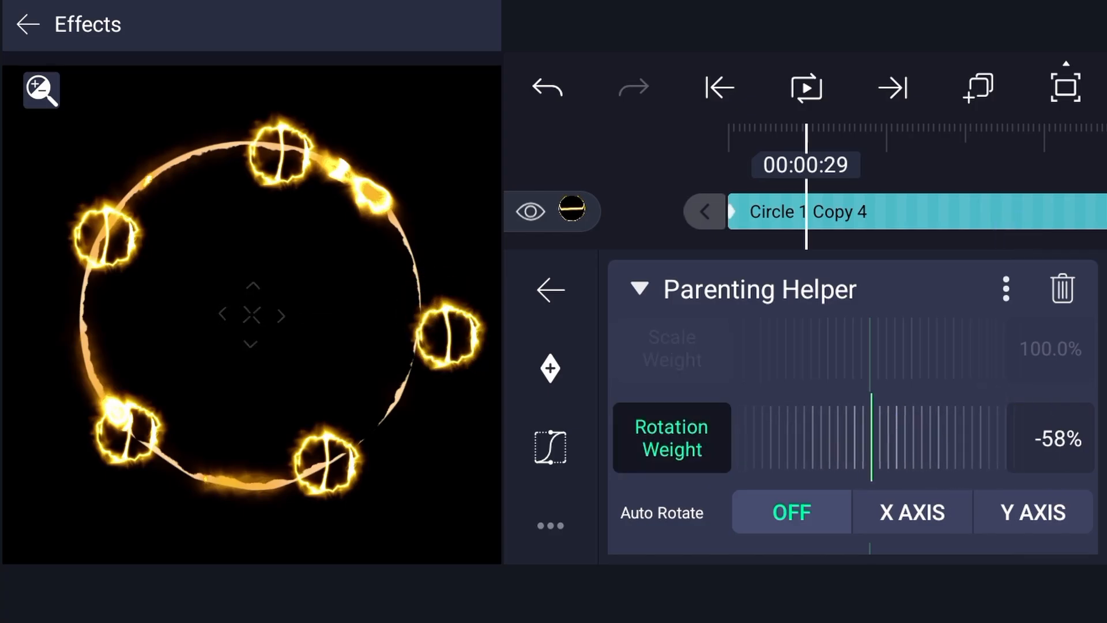
drag(872, 447, 957, 446)
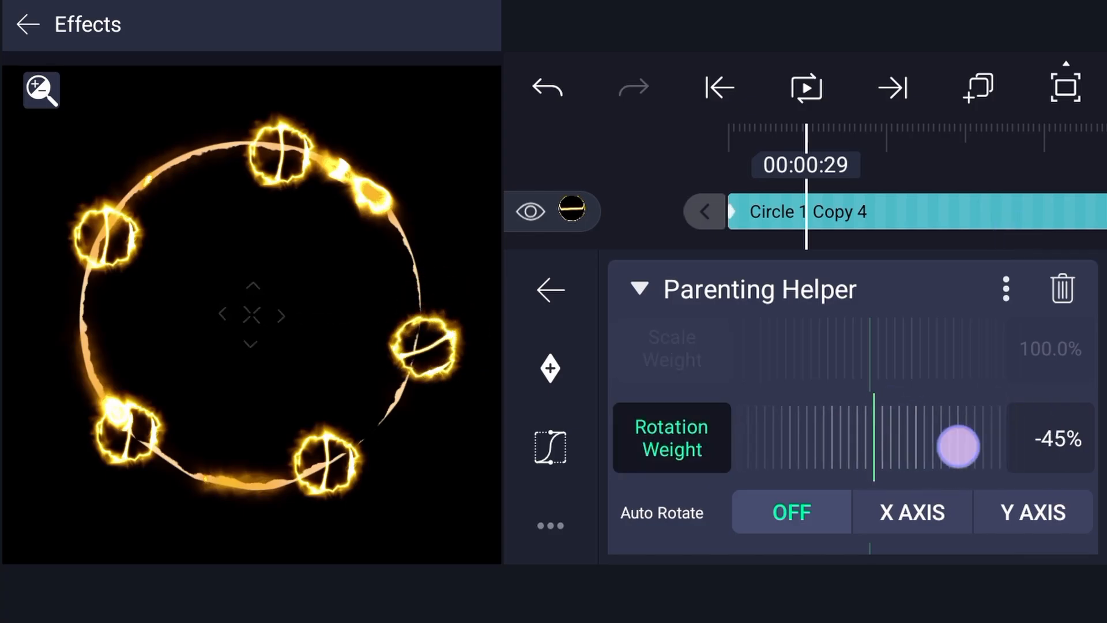
click(805, 87)
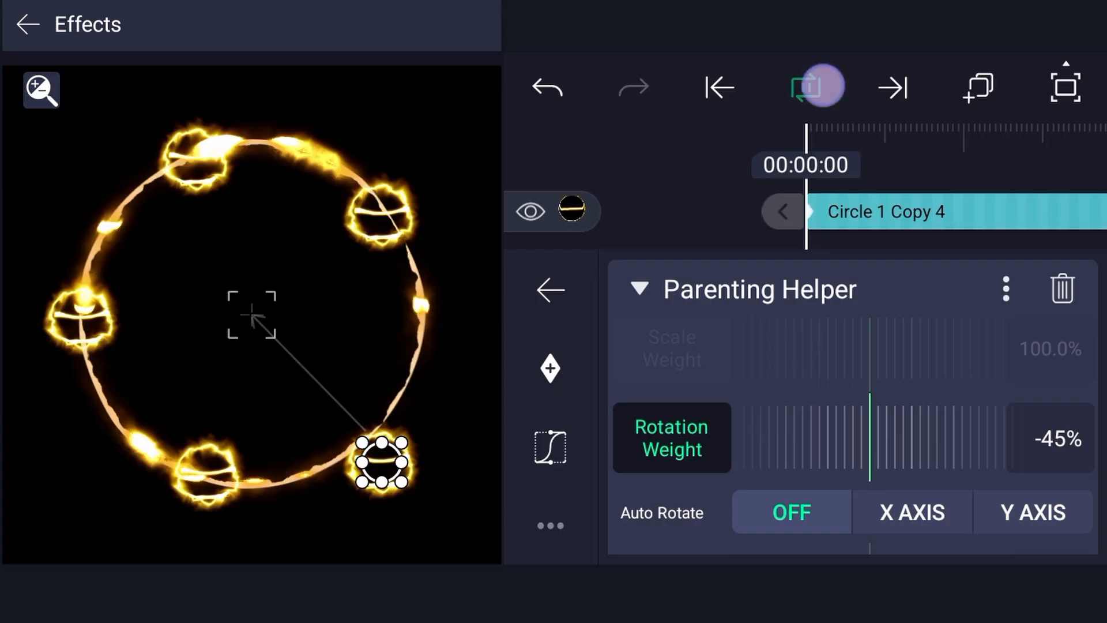
click(805, 87)
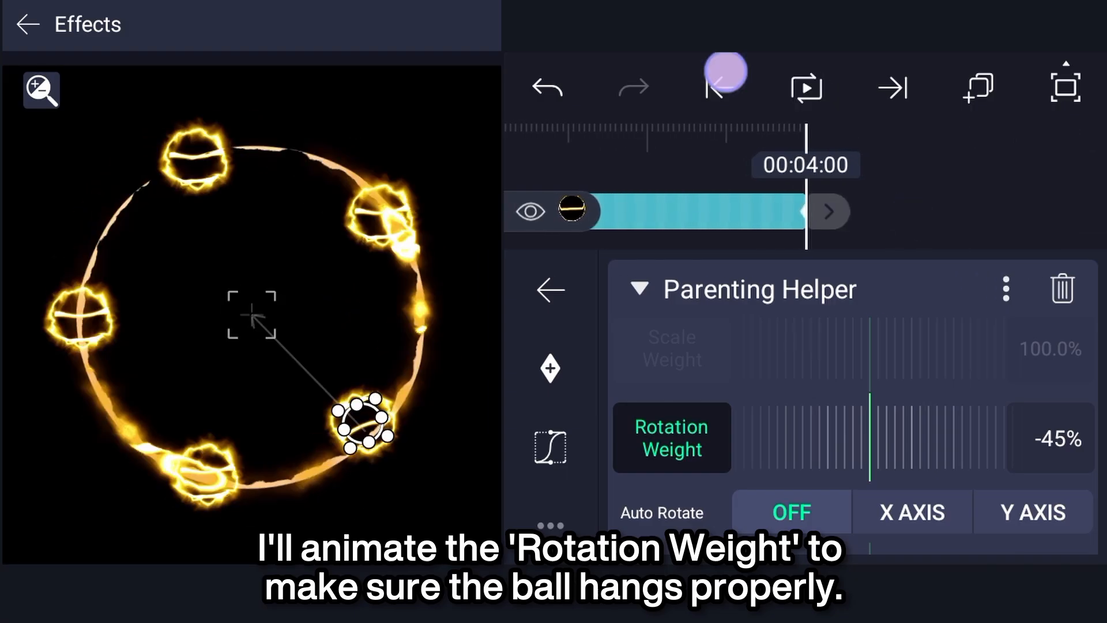
click(717, 88)
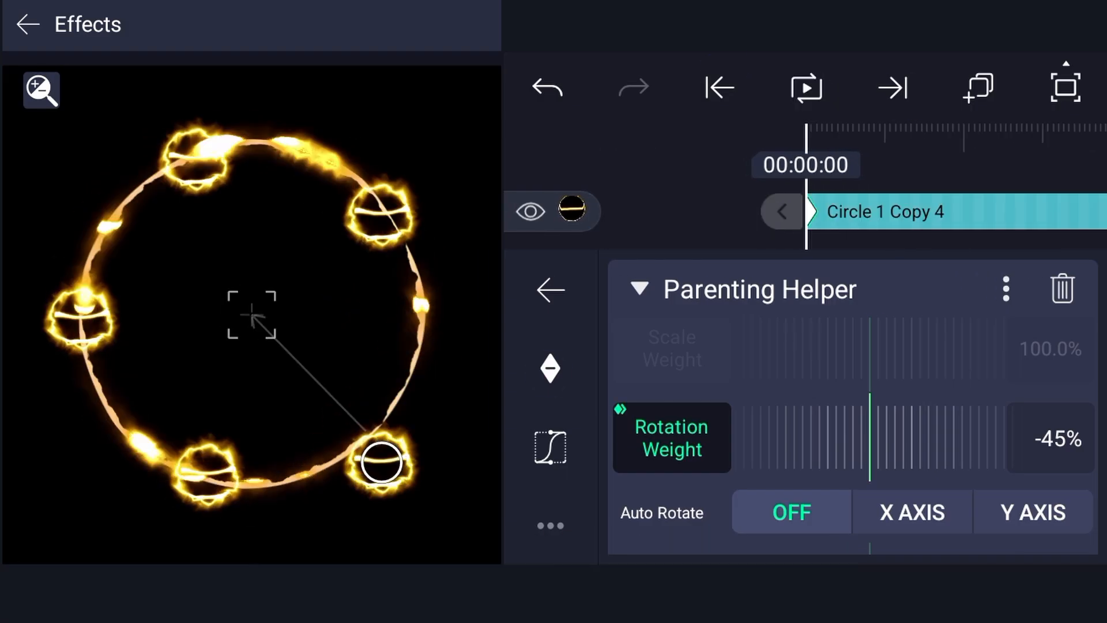
drag(872, 436, 992, 416)
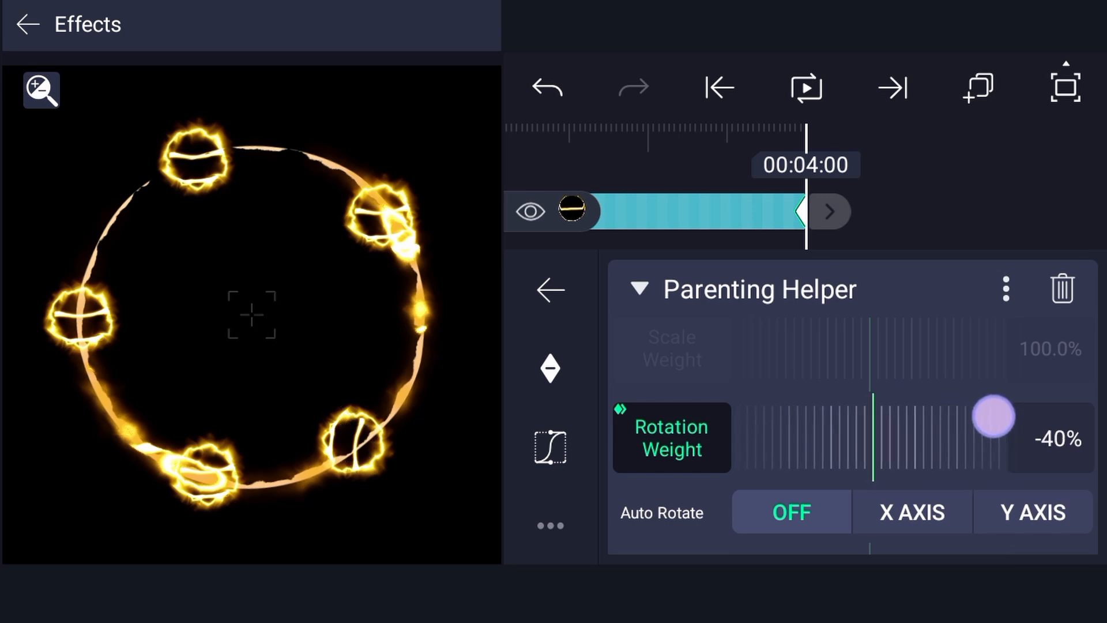